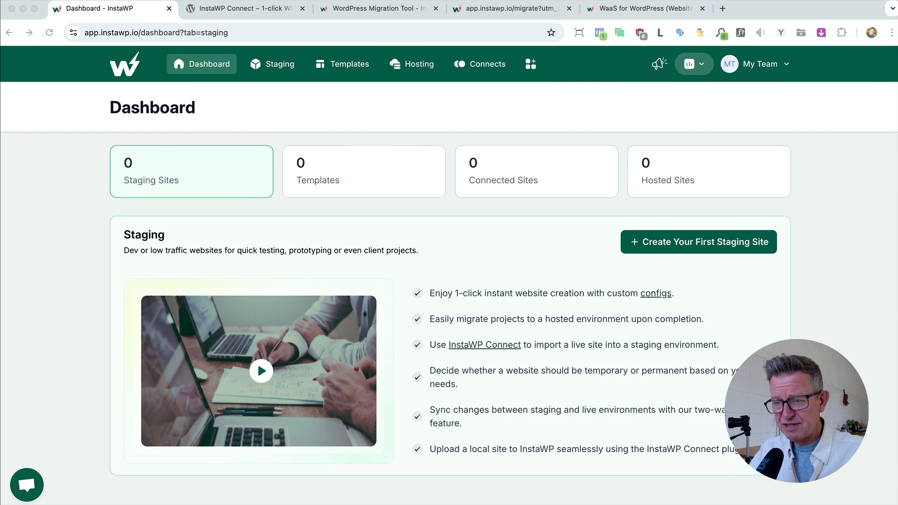
pyautogui.moveTo(292, 224)
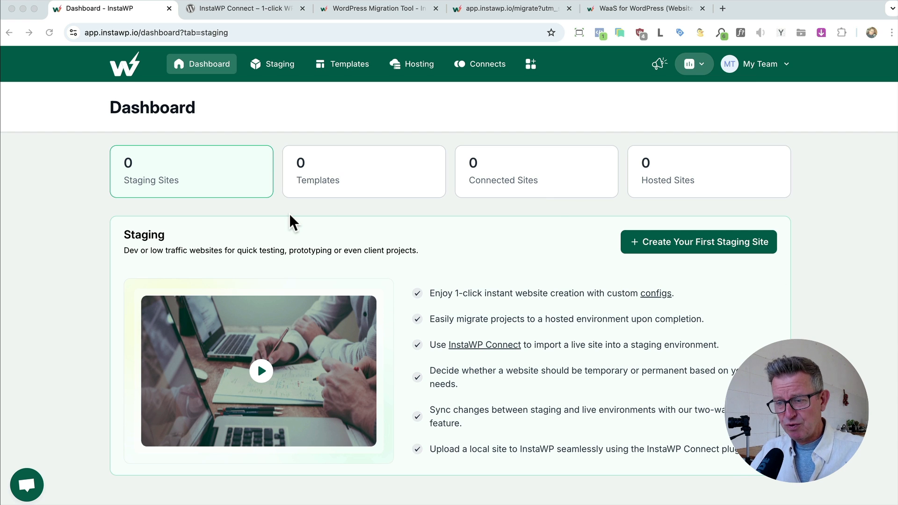
pyautogui.moveTo(275, 69)
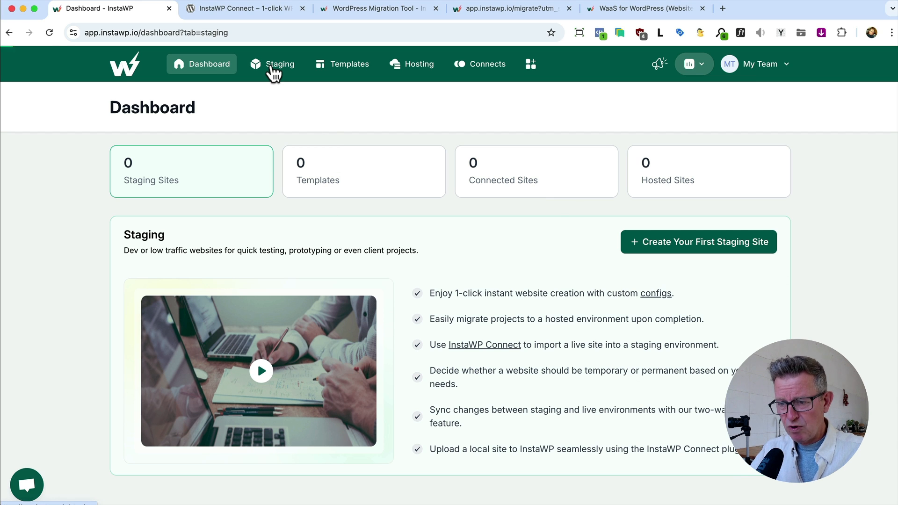
# - Go to the Staging Sites page, which lists no sites yet
pyautogui.click(280, 64)
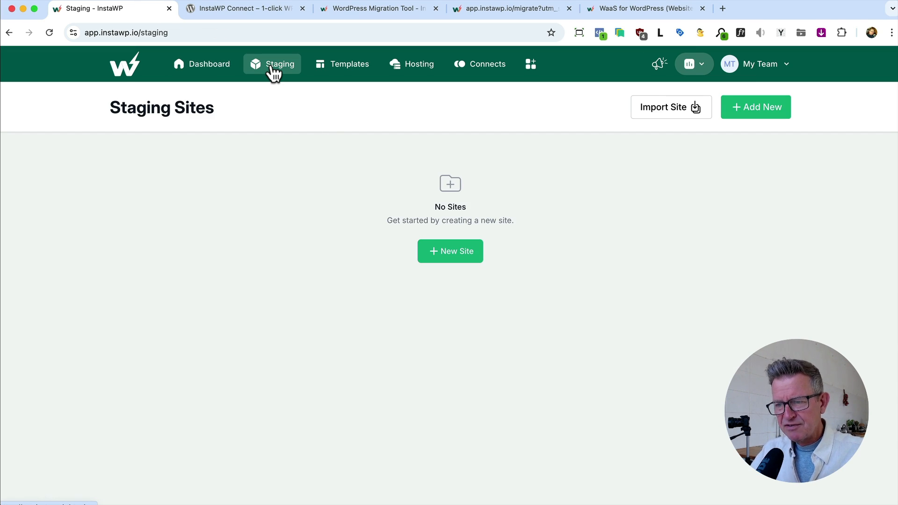
pyautogui.moveTo(283, 243)
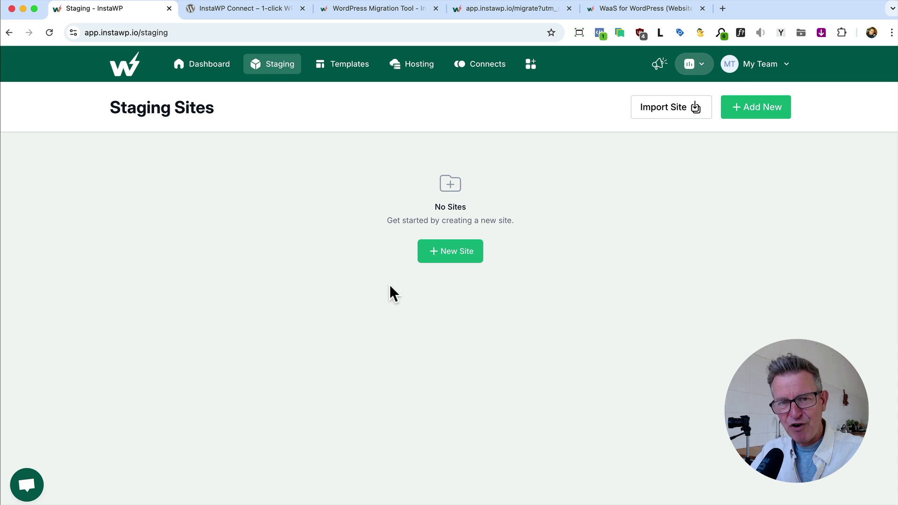
# - Create a From Scratch staging site with defaults and Magic Login to its WordPress admin
pyautogui.click(450, 251)
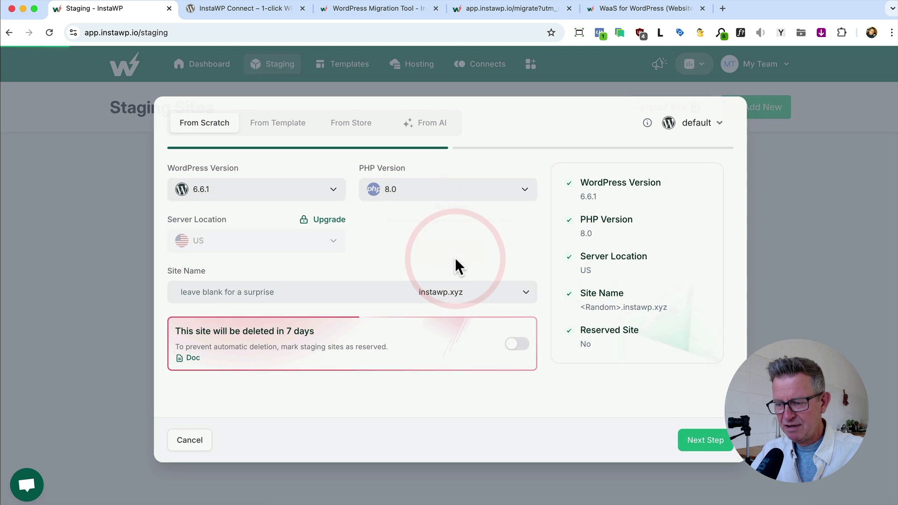
pyautogui.click(705, 440)
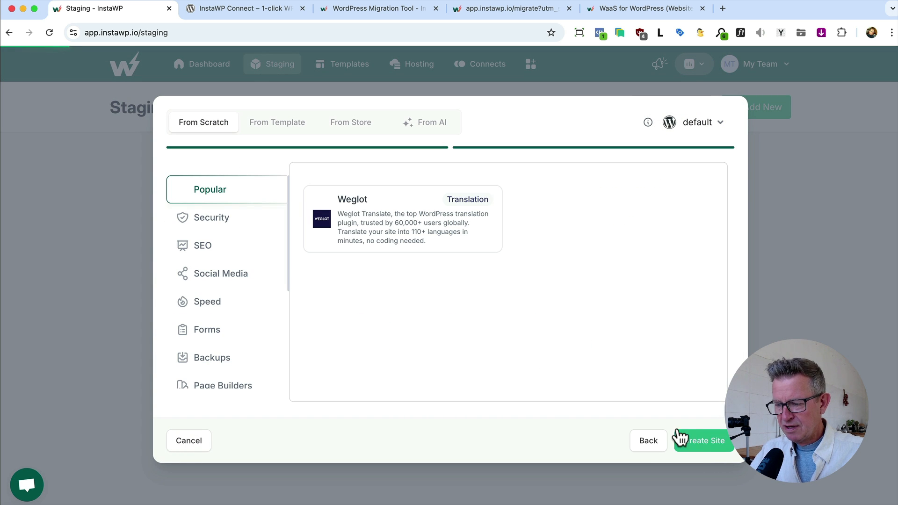
pyautogui.click(703, 441)
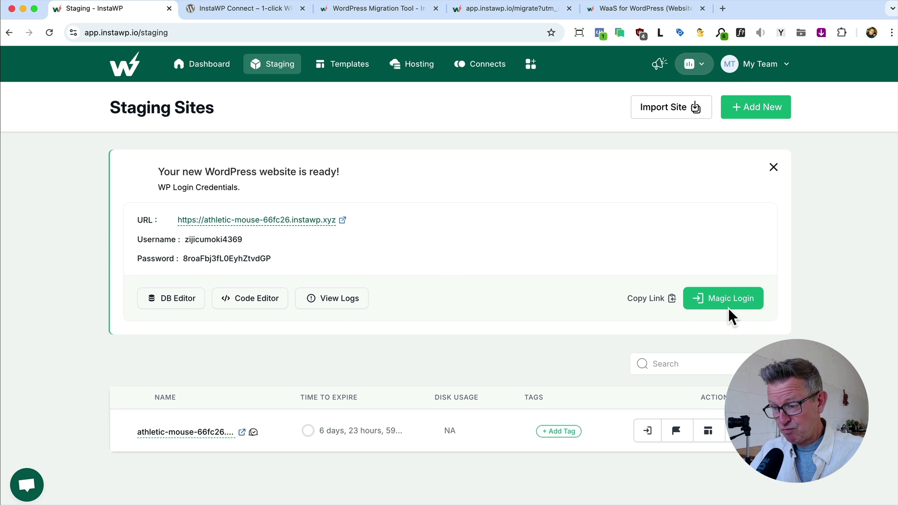
pyautogui.click(724, 298)
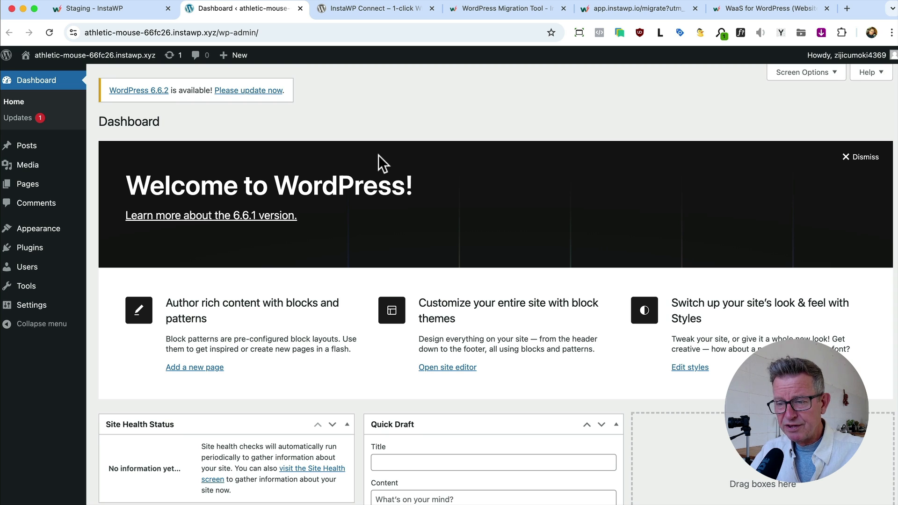
pyautogui.moveTo(279, 160)
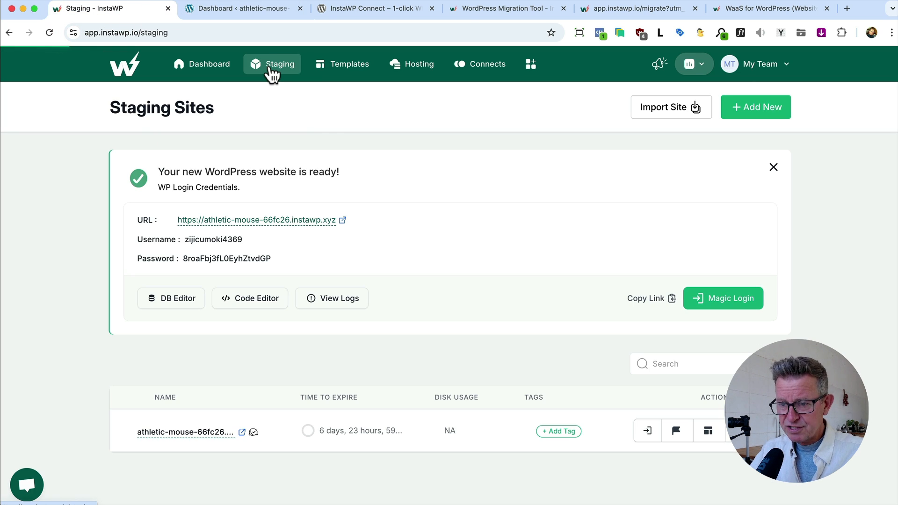
# - Reload the staging list without the credentials notice and review the site row's action icons
pyautogui.click(774, 168)
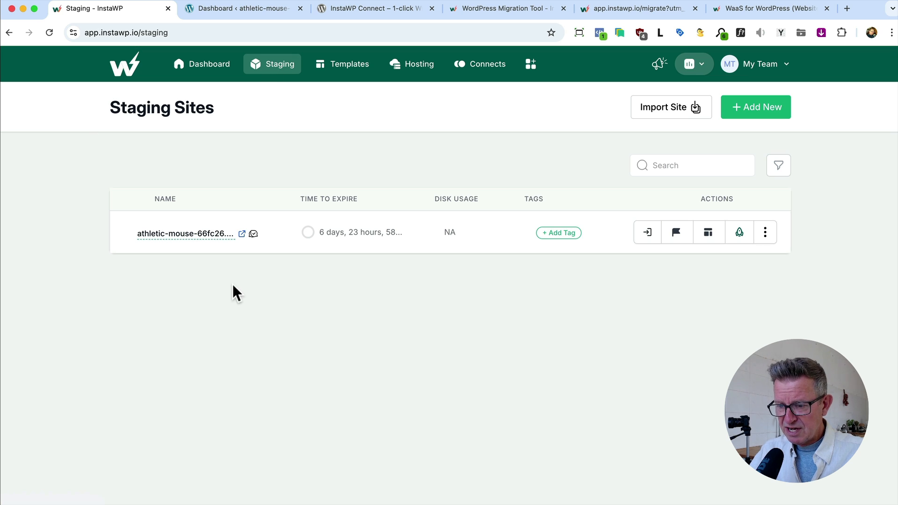
pyautogui.moveTo(647, 232)
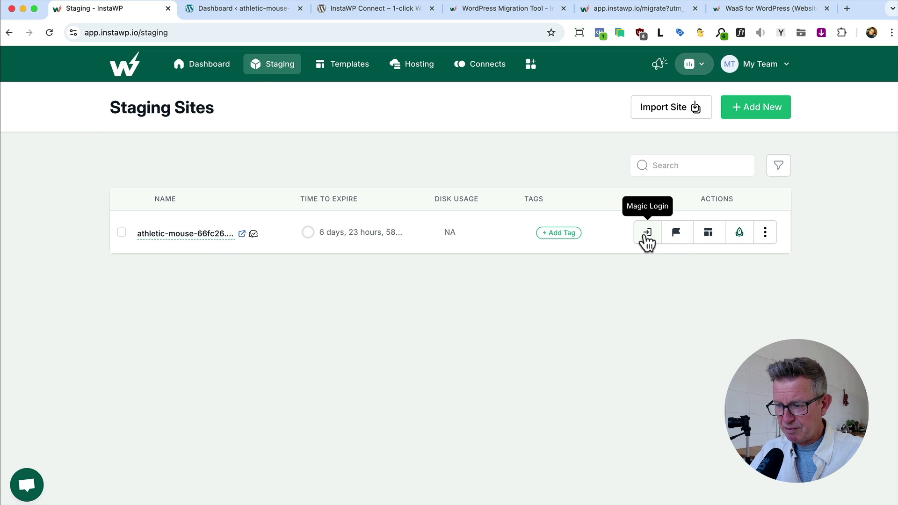
pyautogui.moveTo(678, 233)
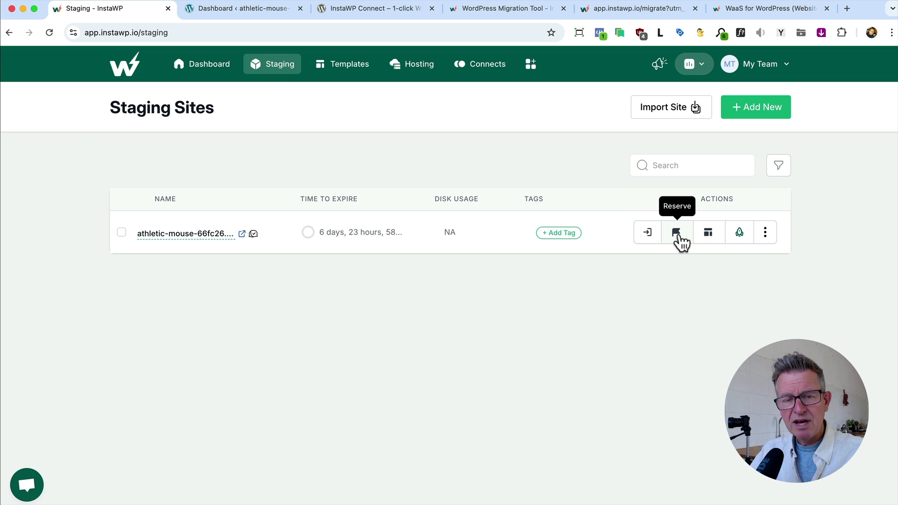
pyautogui.moveTo(744, 251)
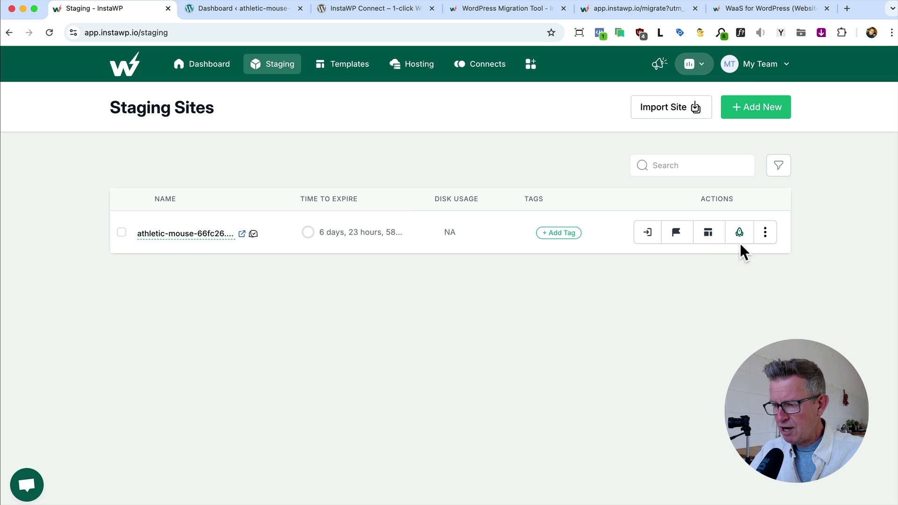
pyautogui.moveTo(739, 232)
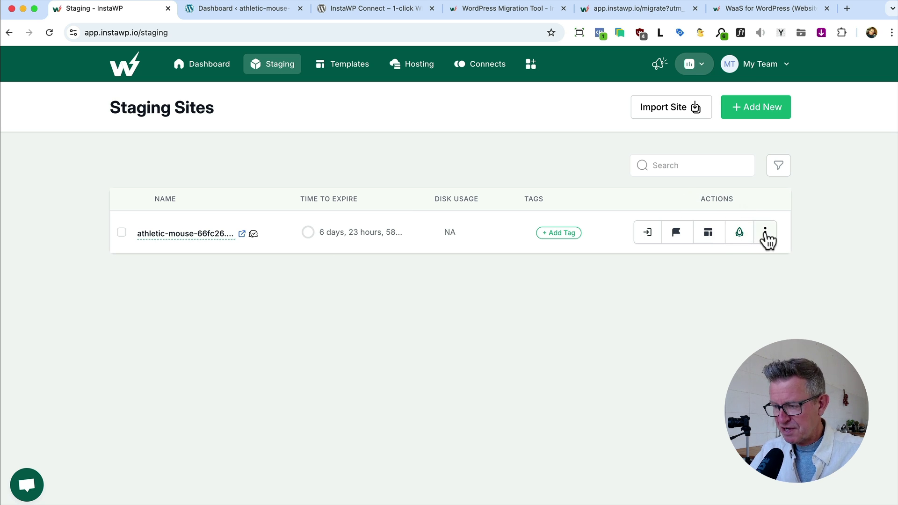
pyautogui.click(764, 232)
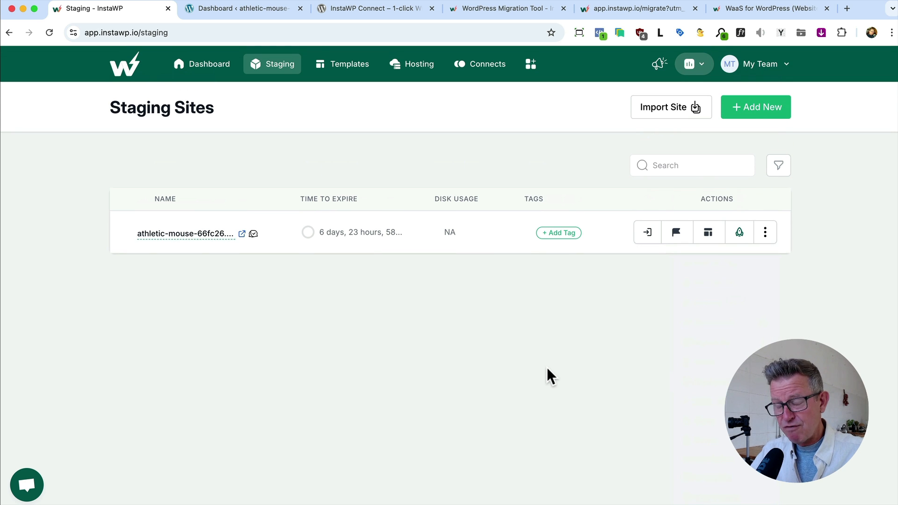
pyautogui.moveTo(557, 384)
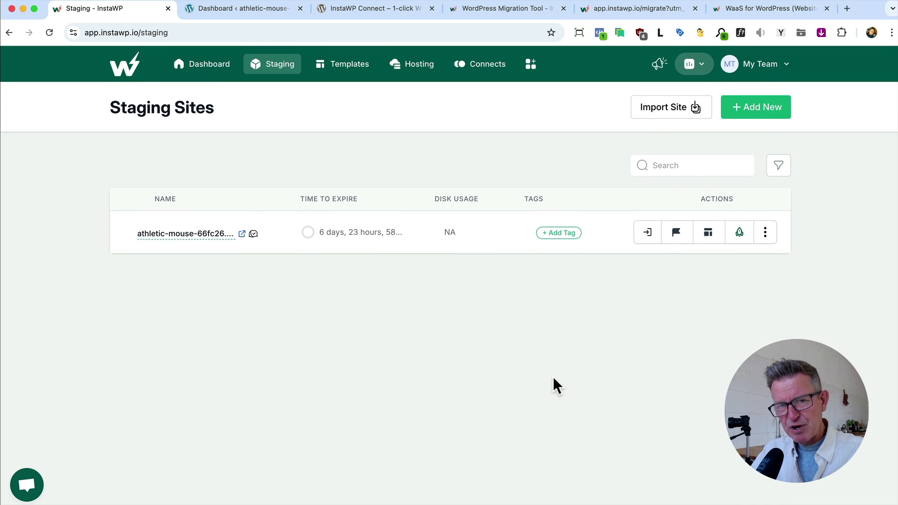
# - Switch back to the staging site's WordPress admin dashboard tab
pyautogui.click(241, 8)
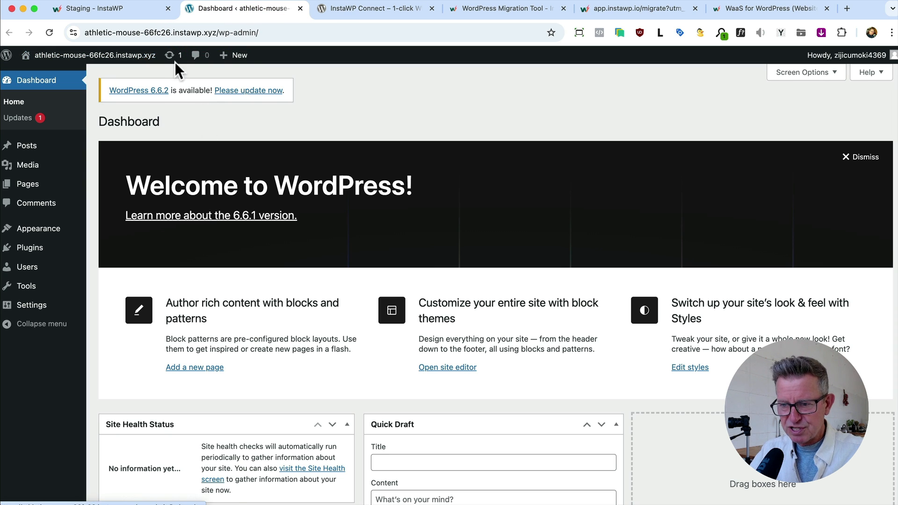
pyautogui.moveTo(385, 216)
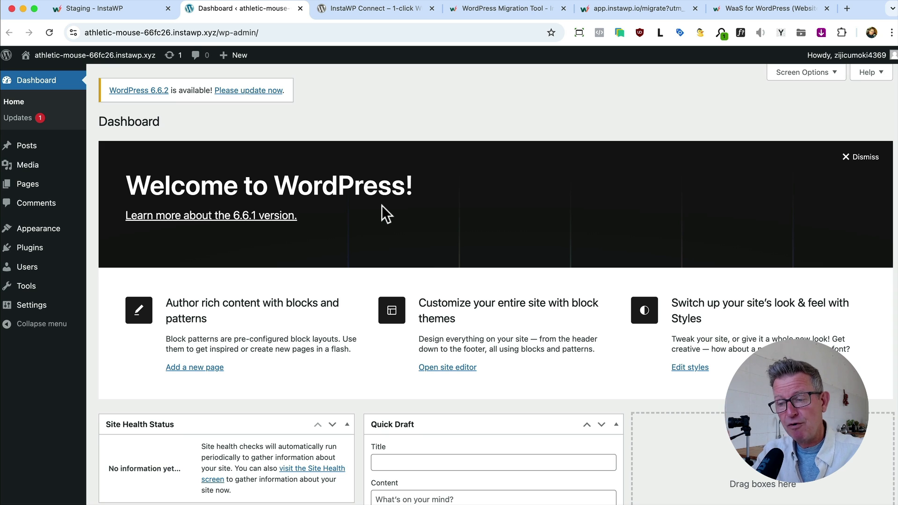
pyautogui.moveTo(83, 85)
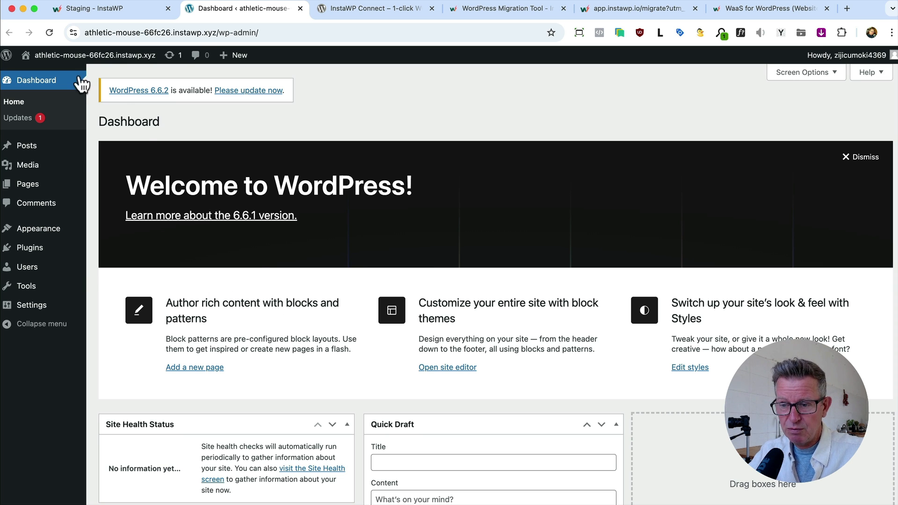
# - Save the staging site as a private template named 'My Starter'
pyautogui.click(109, 9)
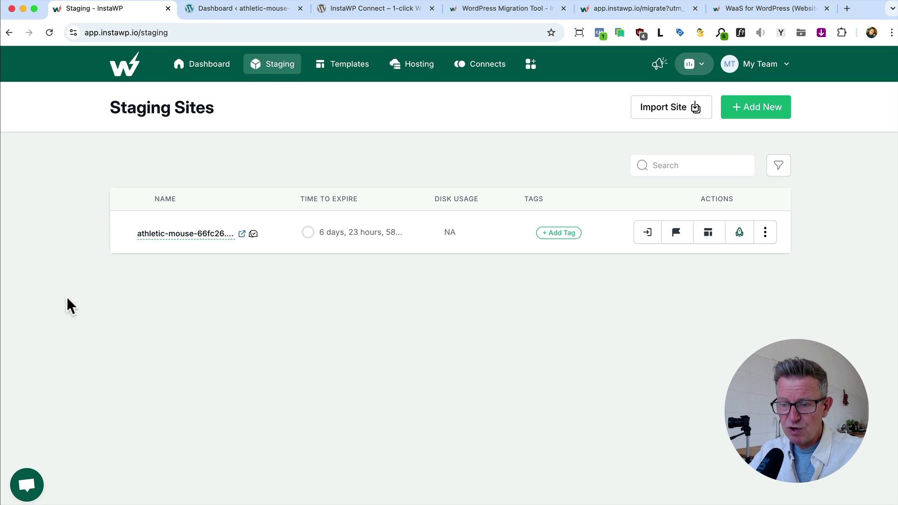
pyautogui.click(708, 232)
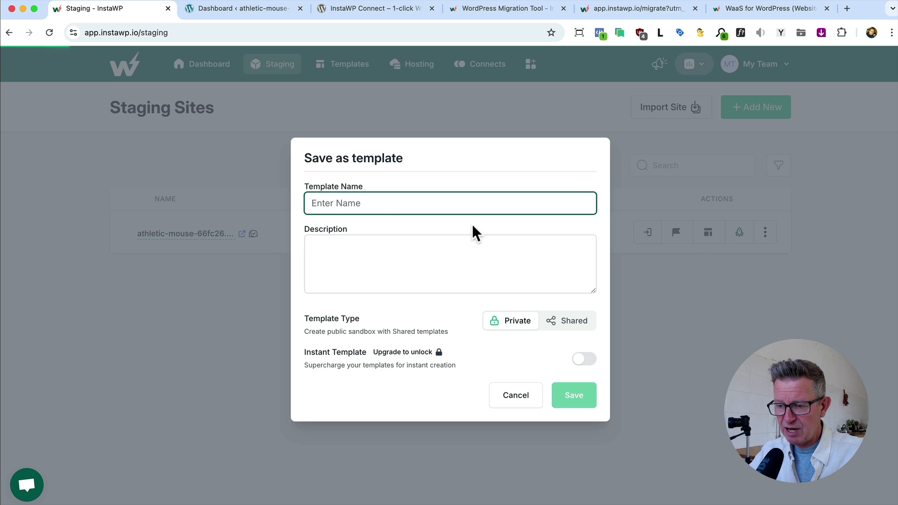
pyautogui.write('My Starter')
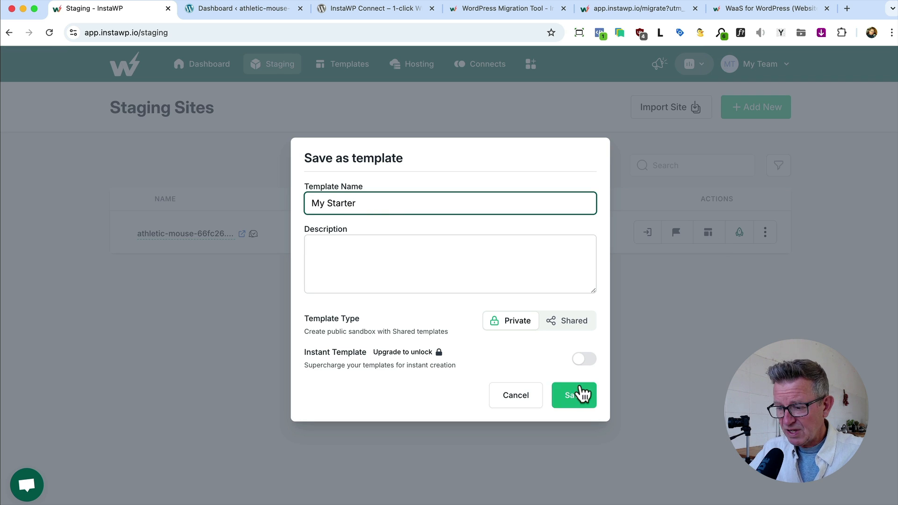
pyautogui.click(574, 394)
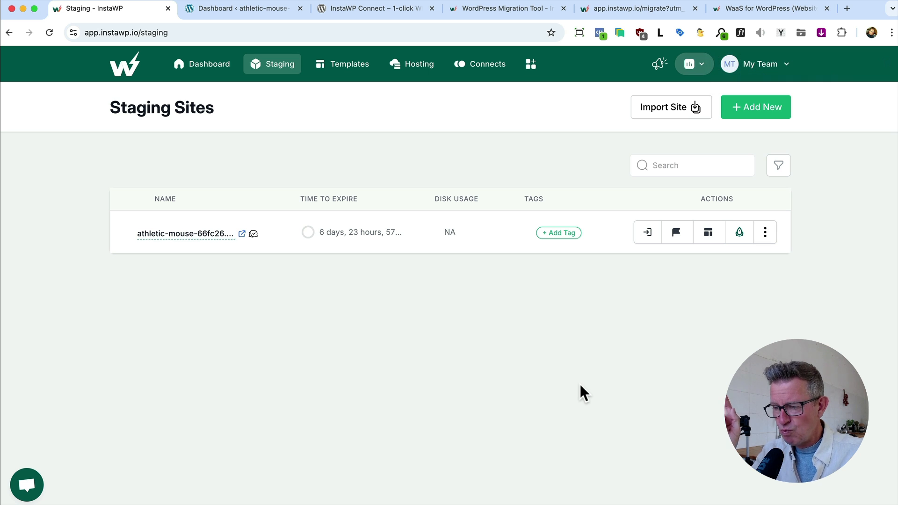
# - Build a new staging site named 'acme-project' from the My Starter template
pyautogui.click(756, 107)
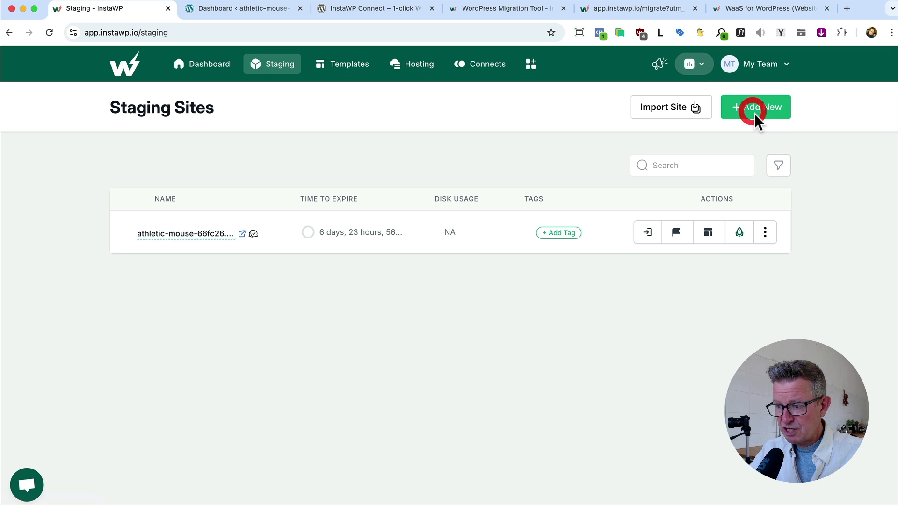
pyautogui.click(756, 107)
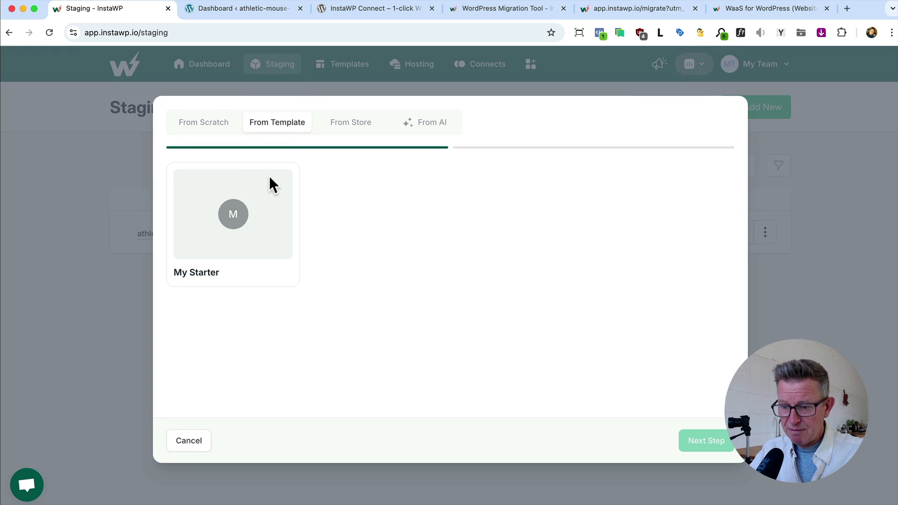
pyautogui.click(705, 441)
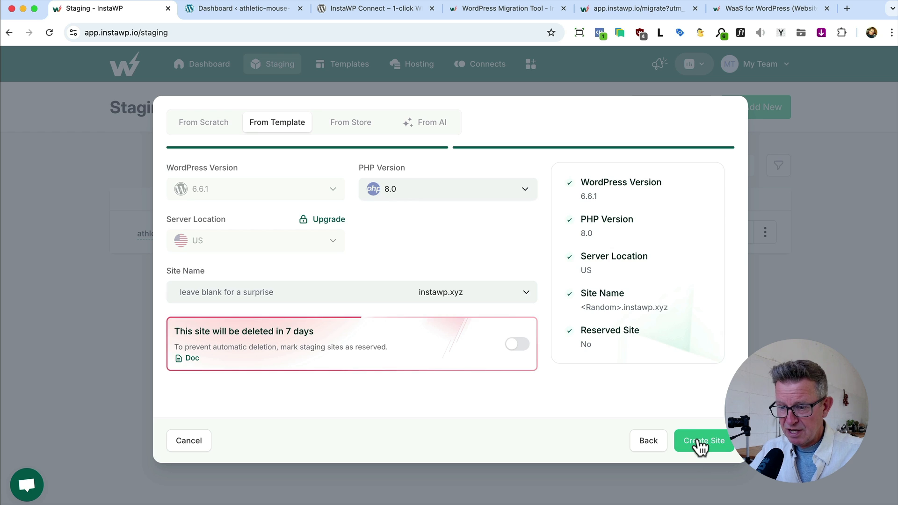
pyautogui.write('acme')
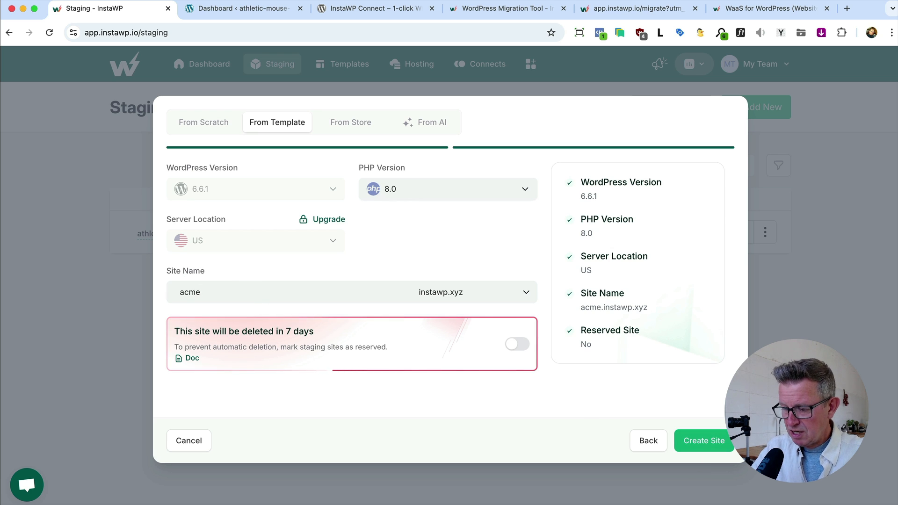
pyautogui.write('-project')
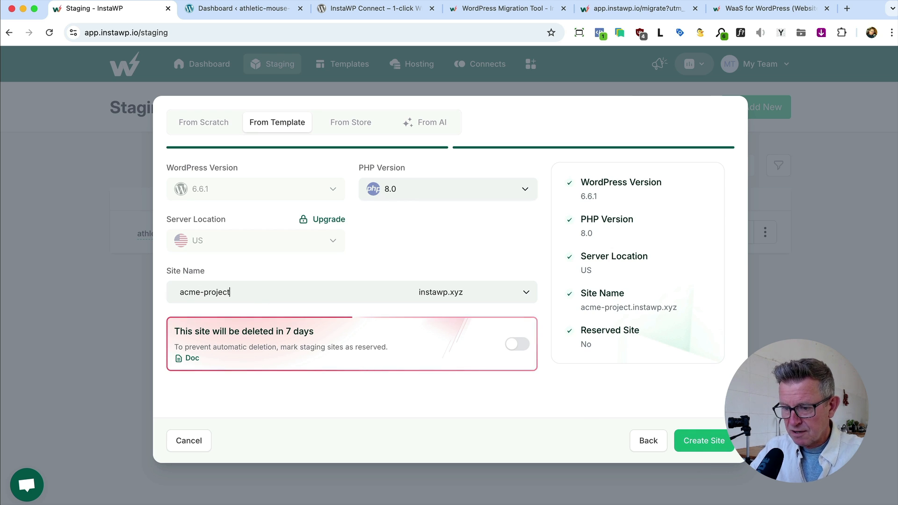
pyautogui.click(703, 441)
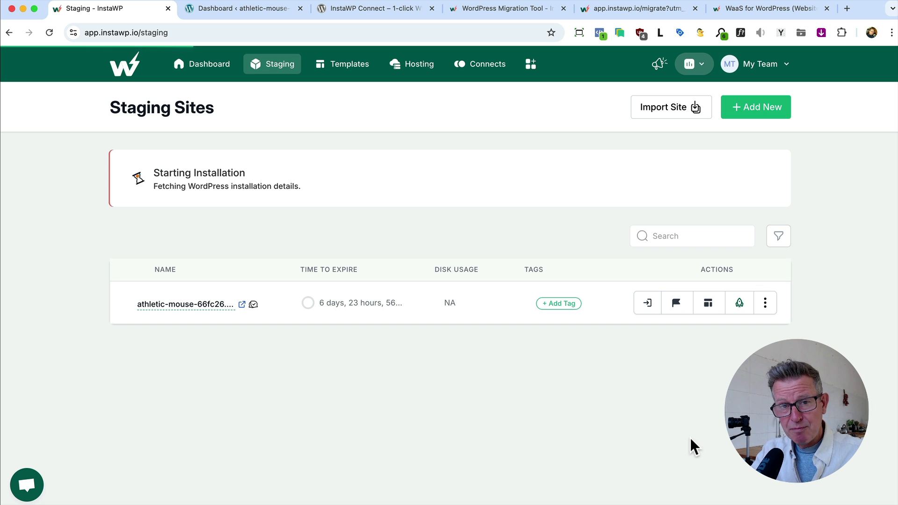
pyautogui.moveTo(658, 354)
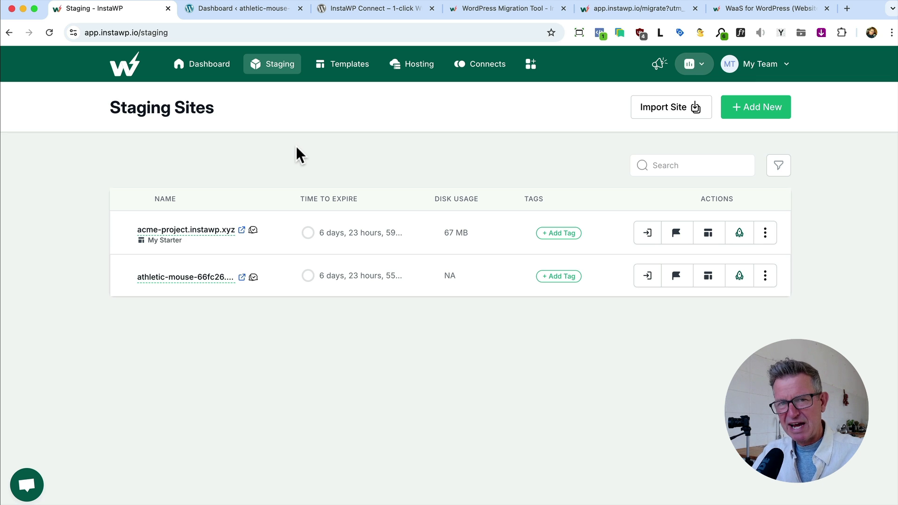
pyautogui.moveTo(504, 121)
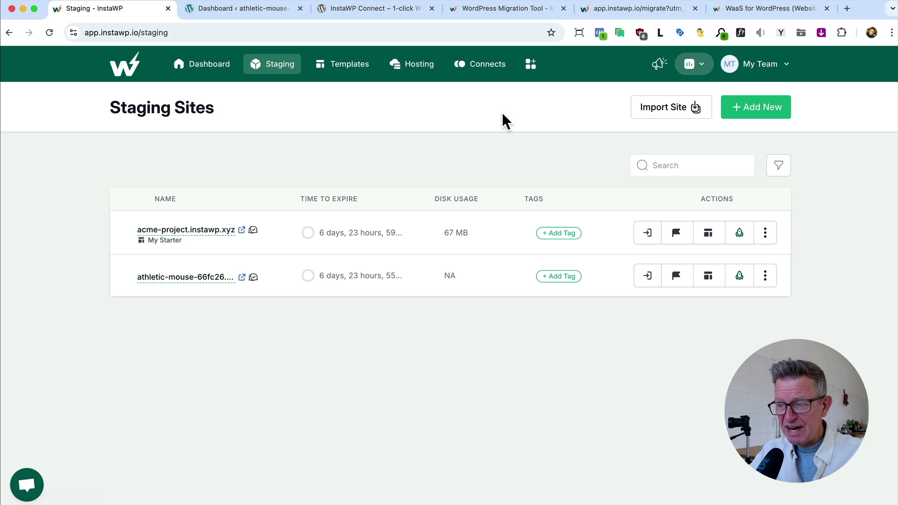
pyautogui.moveTo(496, 64)
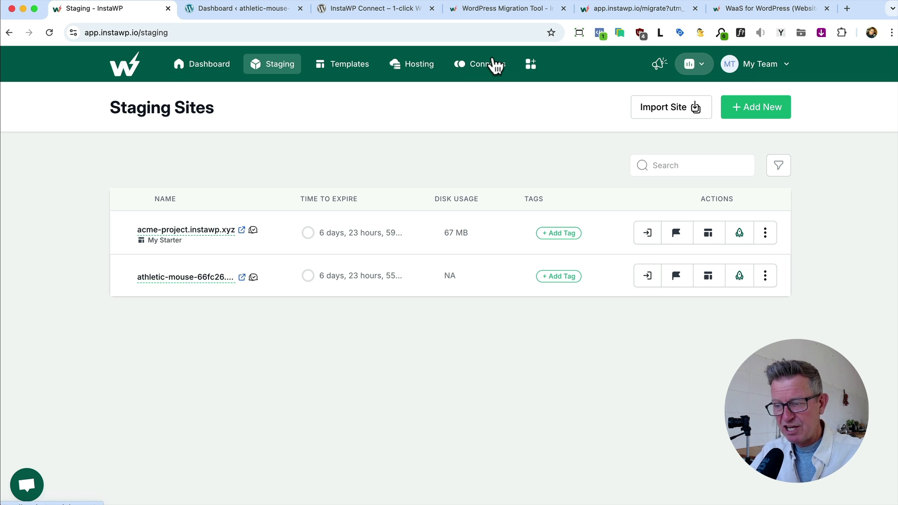
# - Review the InstaWP Connect plugin listing on WordPress.org, then return to the Connects page
pyautogui.click(481, 63)
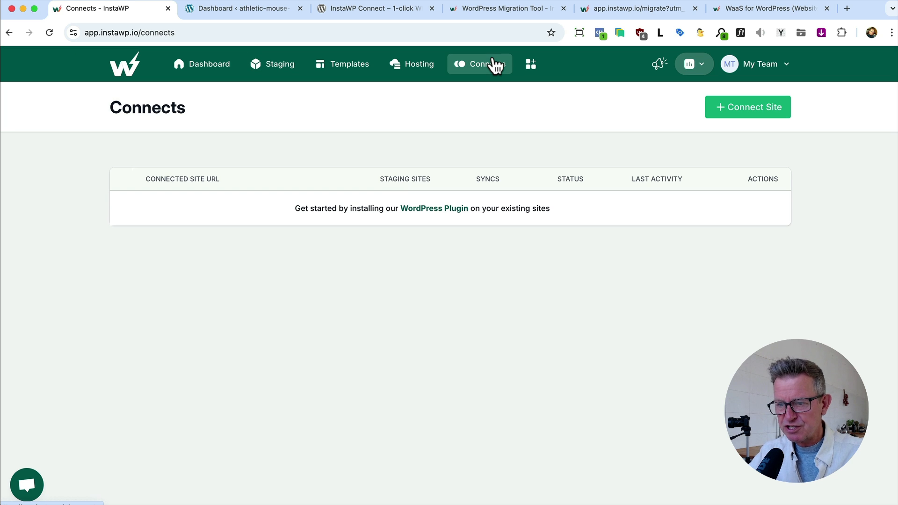
pyautogui.click(375, 8)
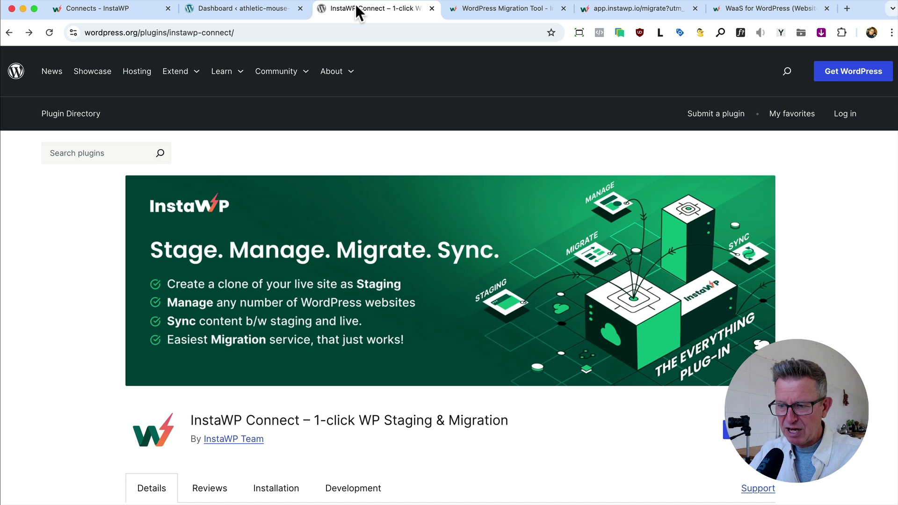
pyautogui.scroll(-3)
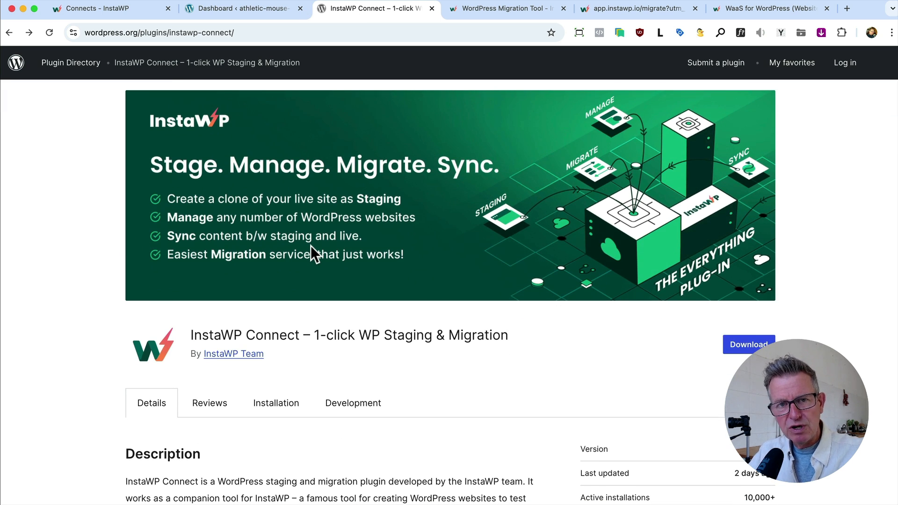
pyautogui.click(105, 8)
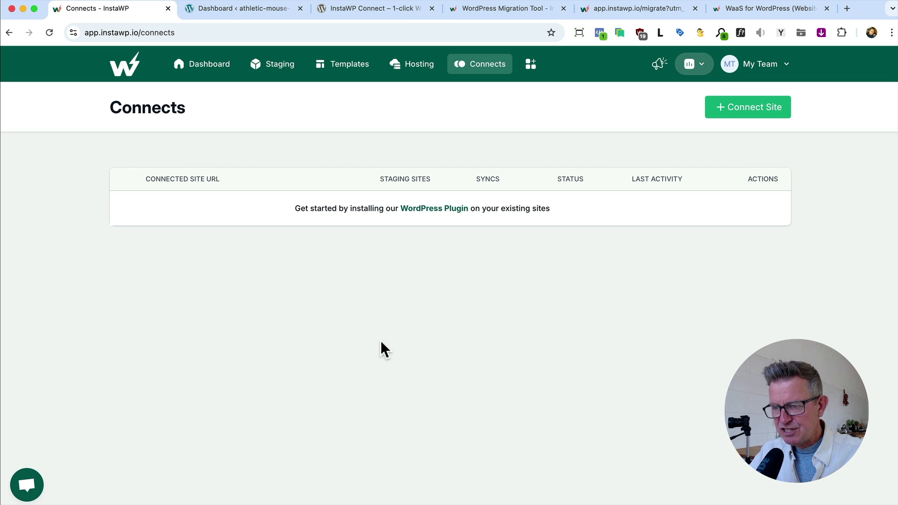
# - Review and dismiss the Connect a site dialog, then go to the empty Hosting page
pyautogui.click(747, 107)
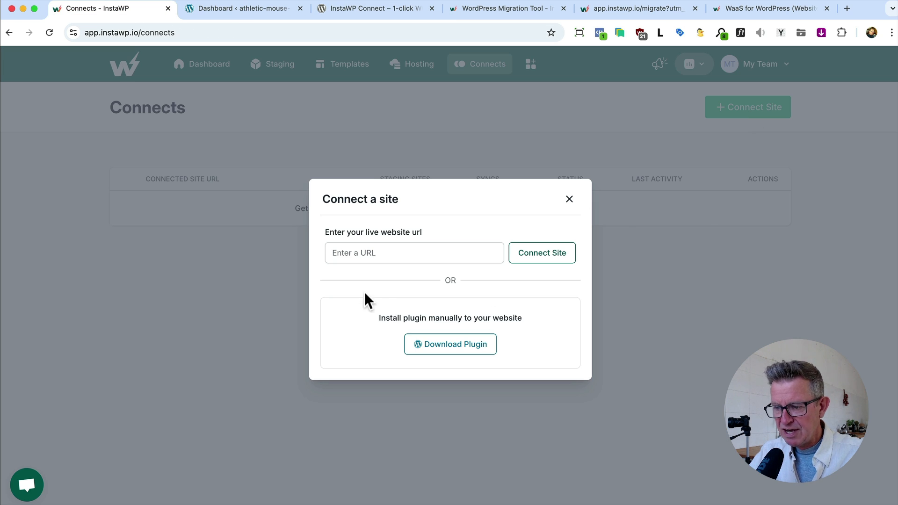
pyautogui.moveTo(510, 279)
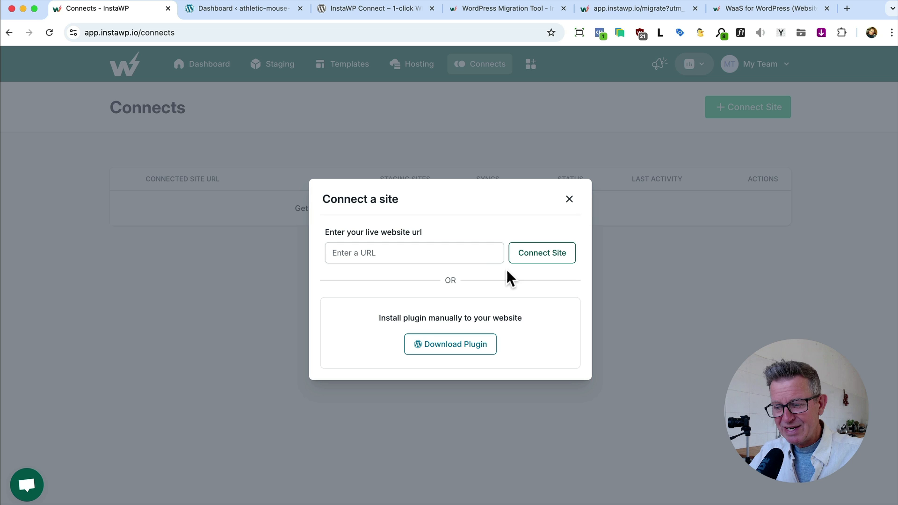
pyautogui.moveTo(503, 296)
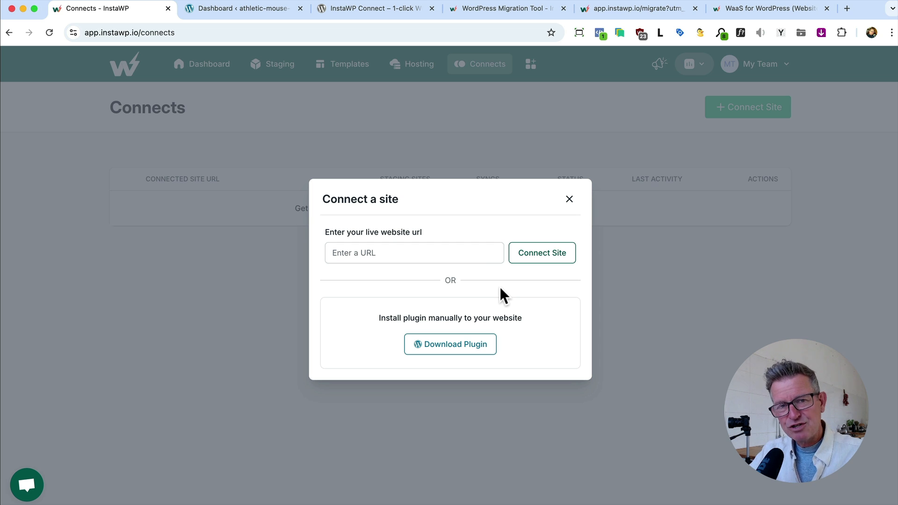
pyautogui.click(570, 198)
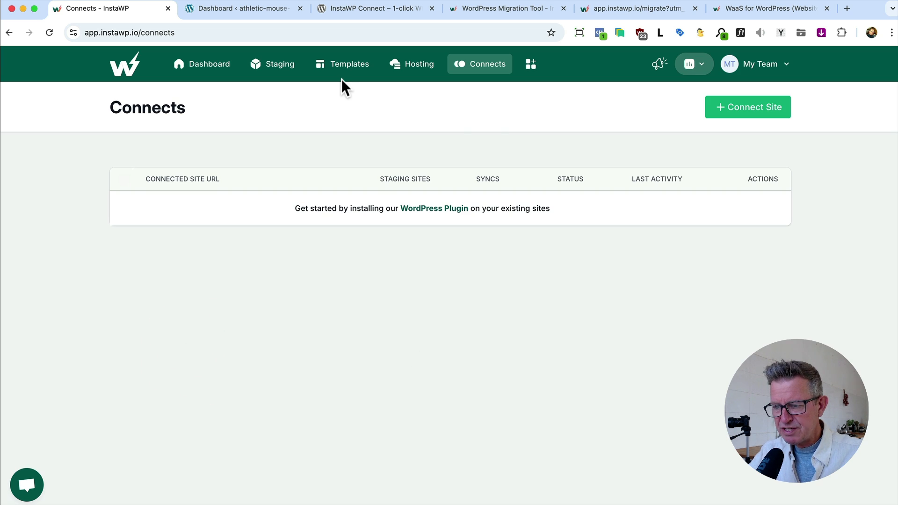
pyautogui.moveTo(412, 64)
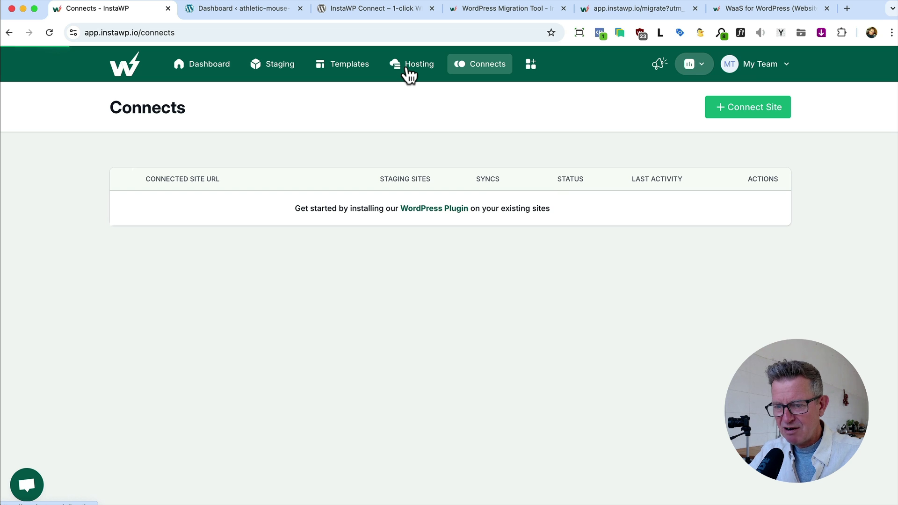
pyautogui.click(411, 63)
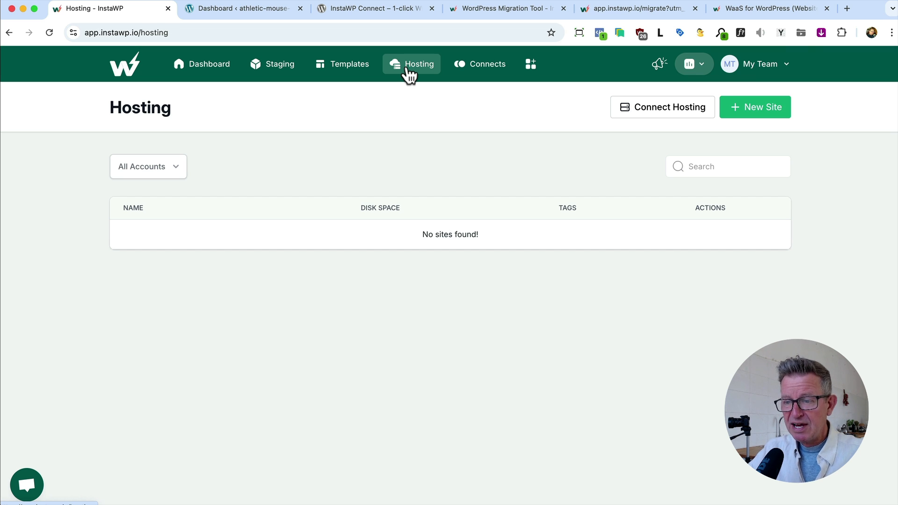
# - Check acme-project's Map Domain settings from the staging list, then return to the list
pyautogui.click(280, 64)
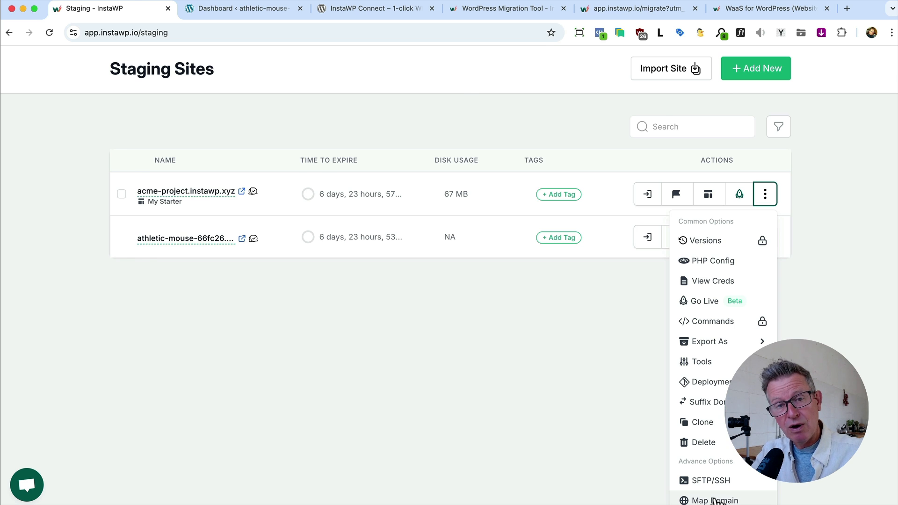
pyautogui.click(715, 500)
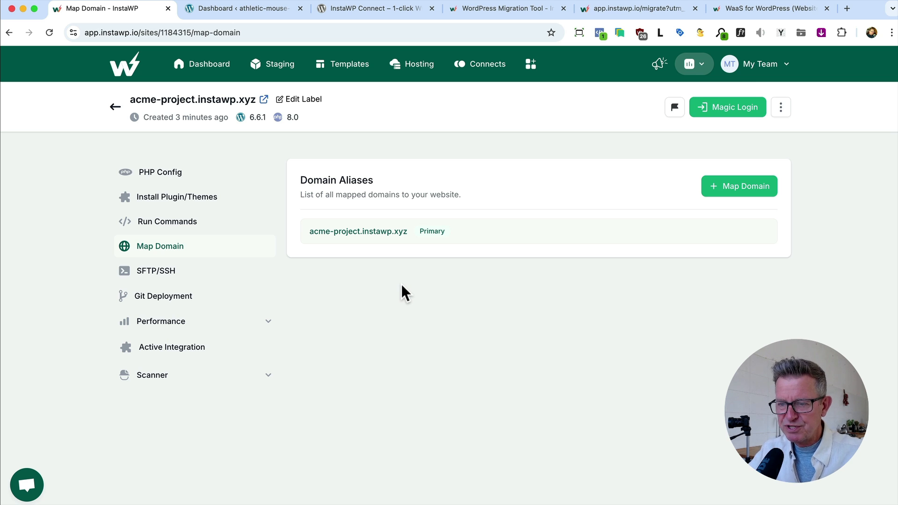
pyautogui.click(272, 63)
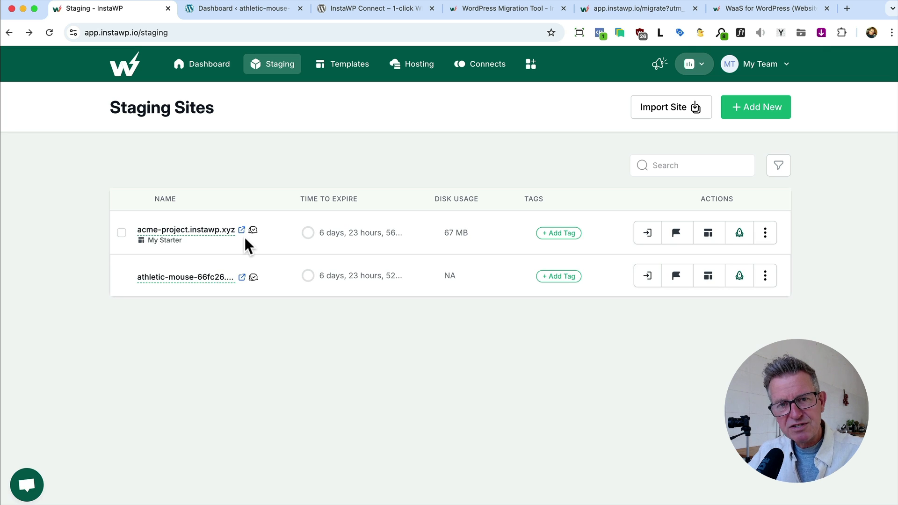
pyautogui.moveTo(739, 233)
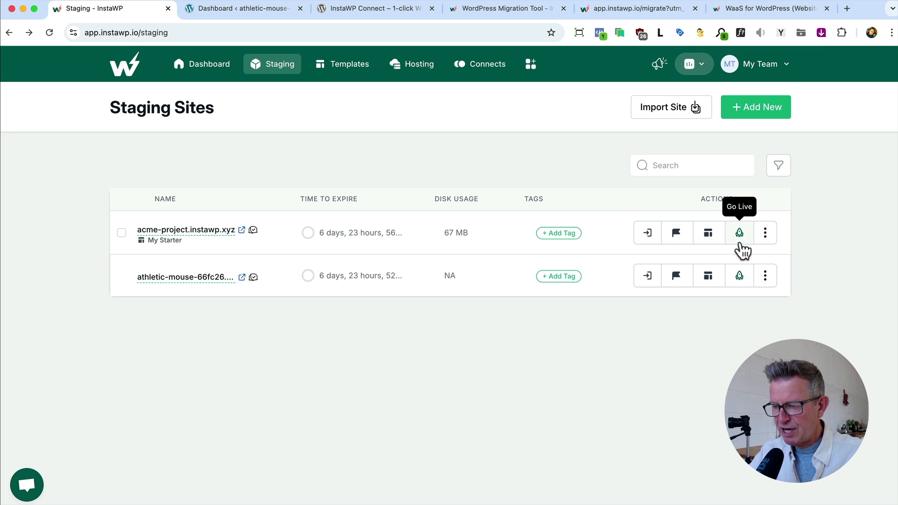
pyautogui.moveTo(742, 246)
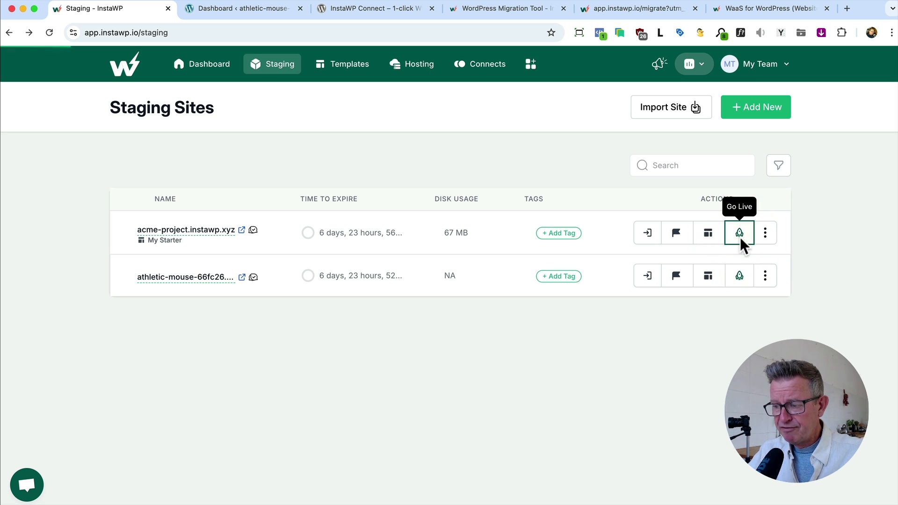
# - Start Go Live for acme-project, showing the method chooser with InstaWP Live preselected
pyautogui.click(739, 233)
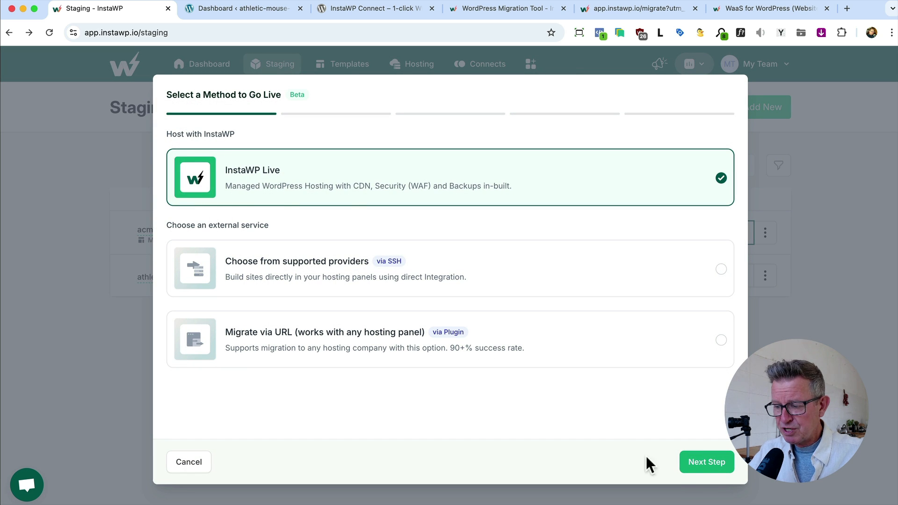
# - Continue with InstaWP Live and choose the Lite plan at $18 per site per month
pyautogui.click(707, 462)
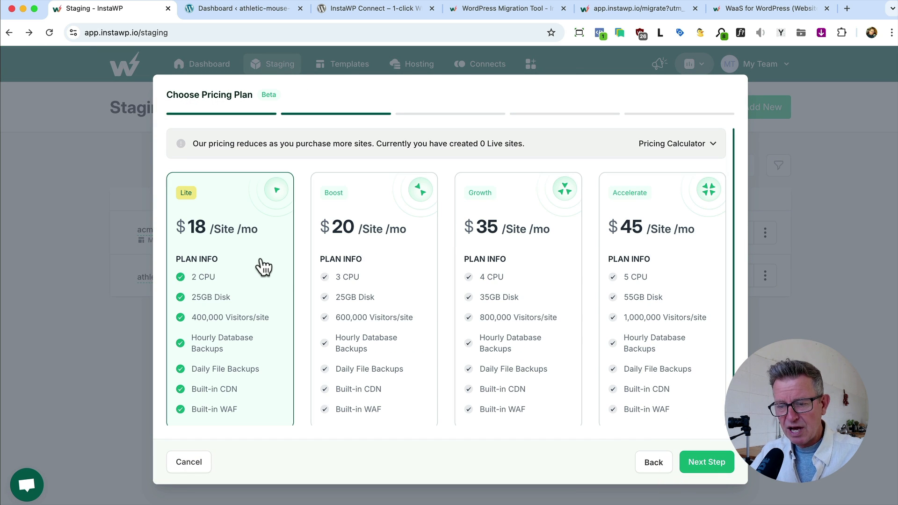
pyautogui.moveTo(198, 237)
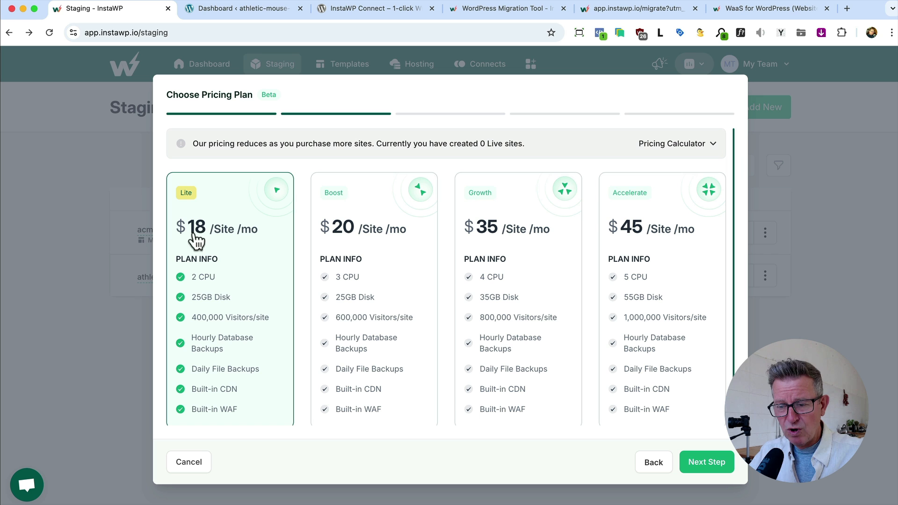
pyautogui.moveTo(251, 259)
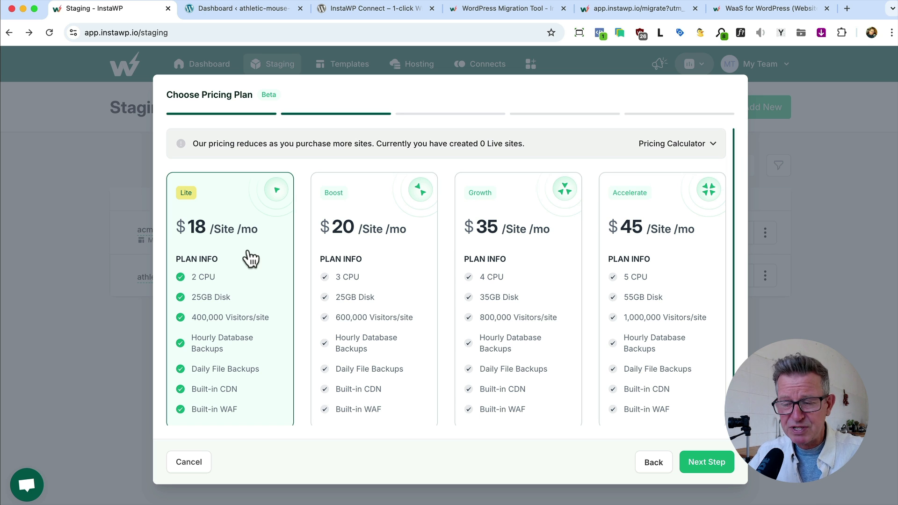
pyautogui.moveTo(227, 251)
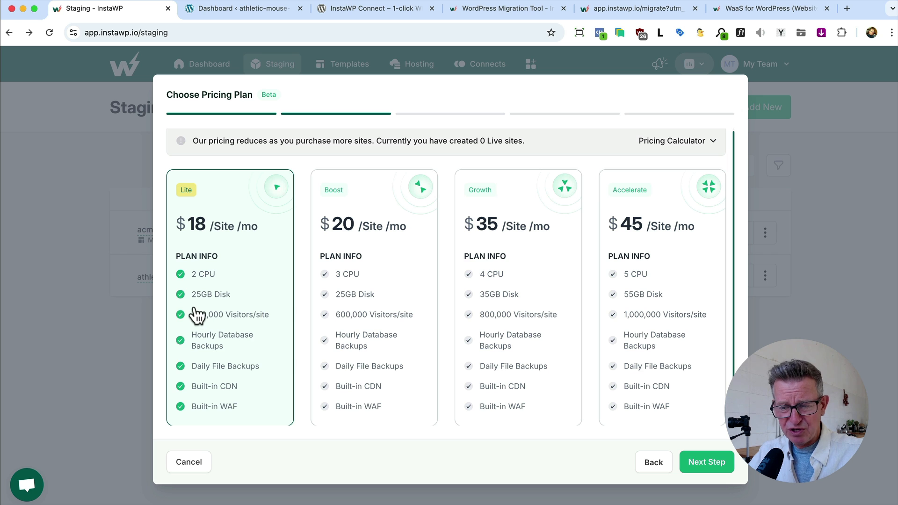
pyautogui.moveTo(286, 332)
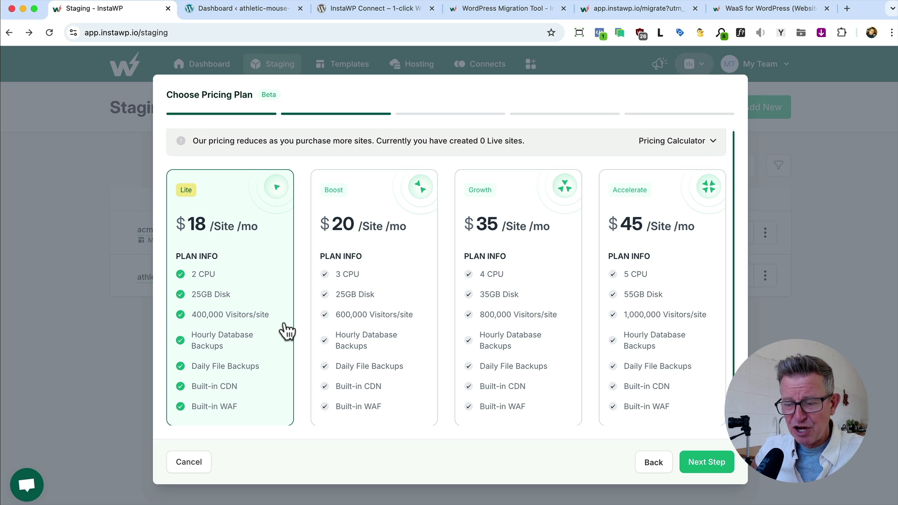
pyautogui.moveTo(218, 341)
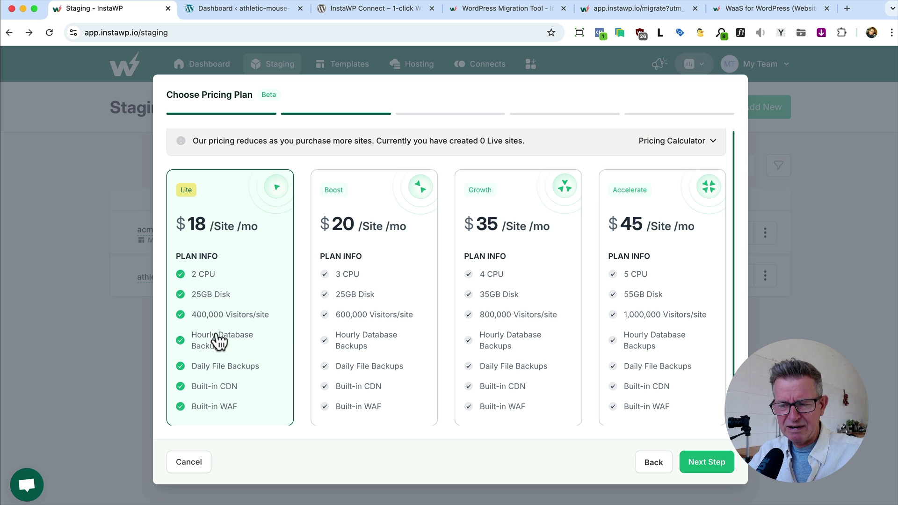
pyautogui.moveTo(240, 321)
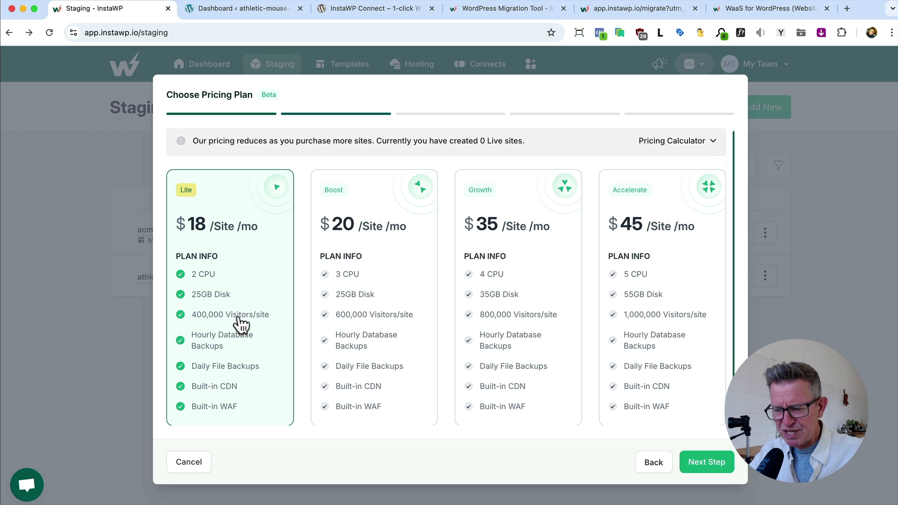
pyautogui.moveTo(240, 415)
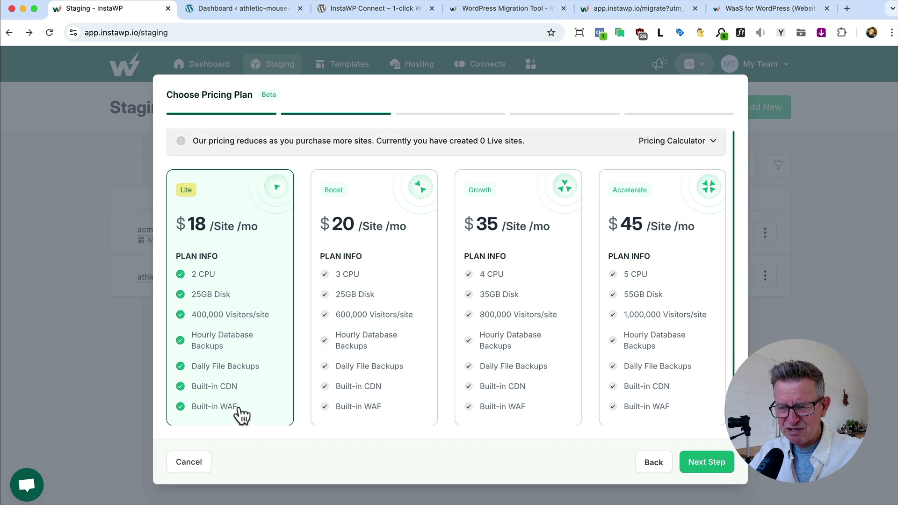
pyautogui.moveTo(229, 192)
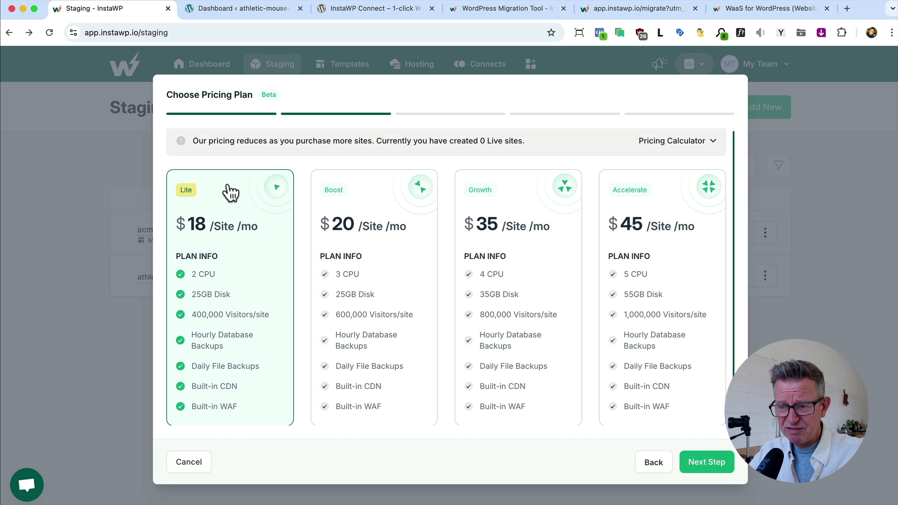
pyautogui.click(678, 140)
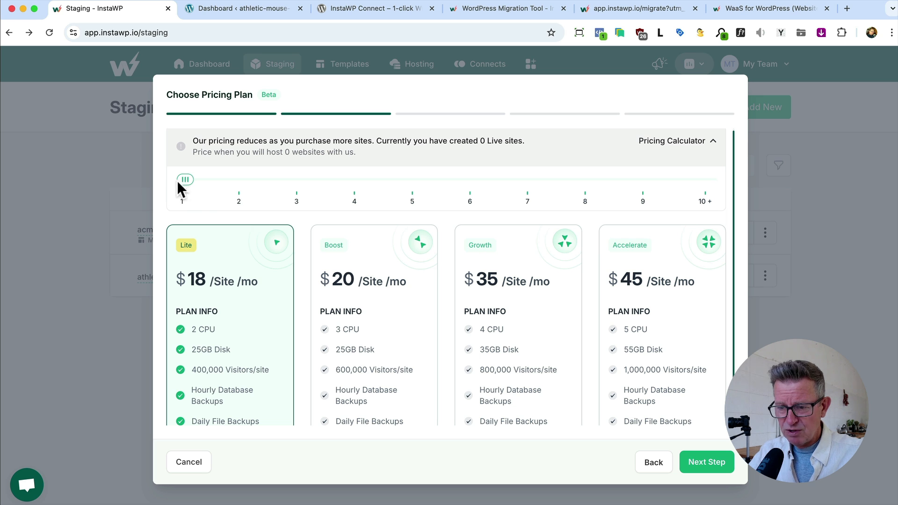
# - Move the pricing calculator's site-count slider up to see per-site prices drop
pyautogui.moveTo(184, 180); pyautogui.dragTo(243, 180)
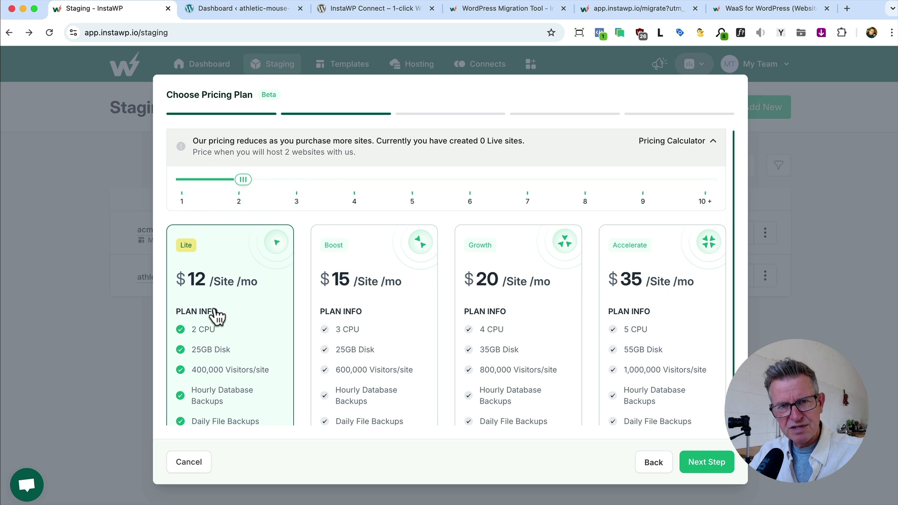
pyautogui.moveTo(222, 329)
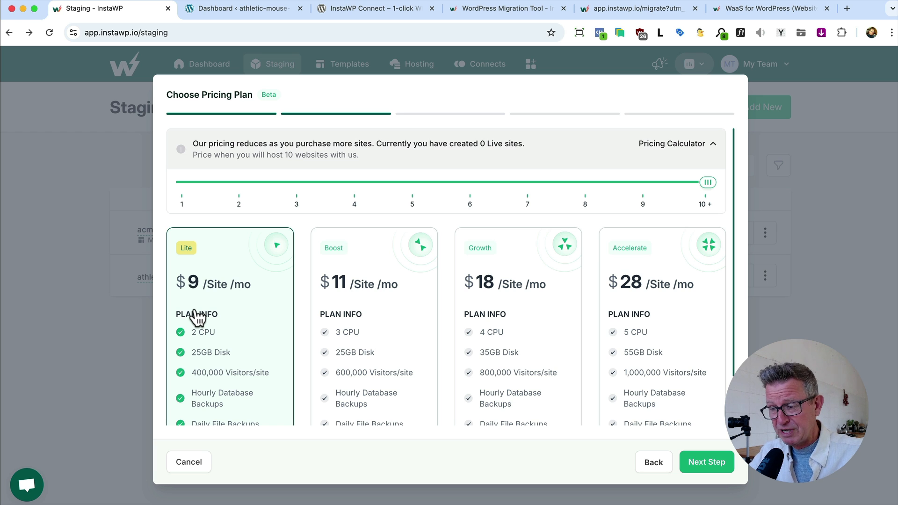
pyautogui.moveTo(384, 316)
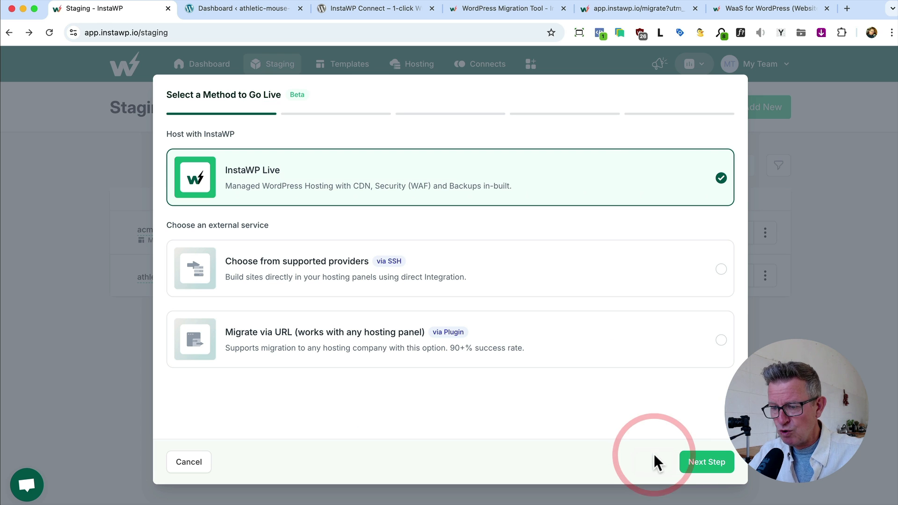
pyautogui.moveTo(367, 221)
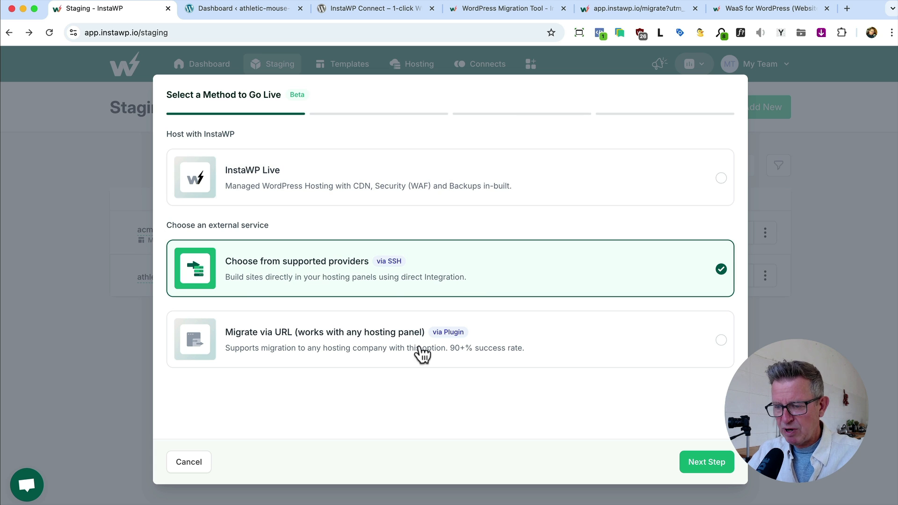
# - Proceed to the hosting-account step listing RunCloud, Pressable and Server Avatar
pyautogui.click(706, 463)
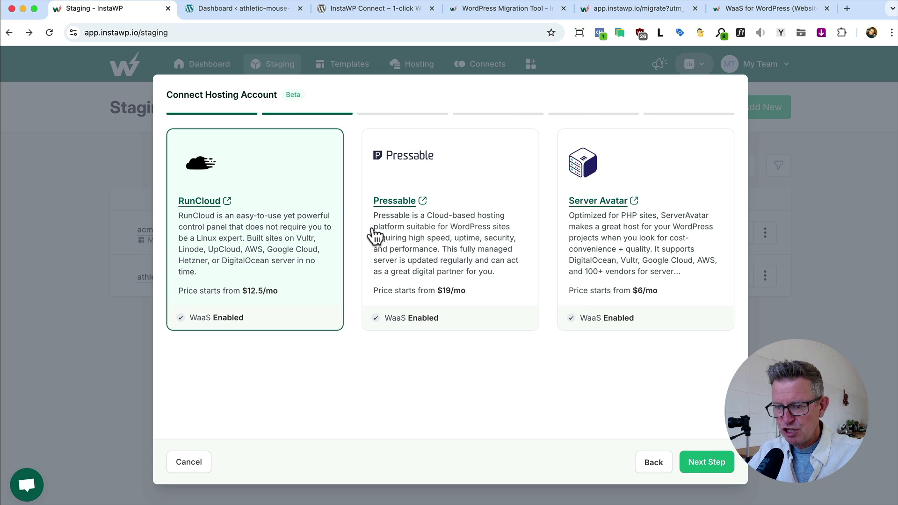
pyautogui.moveTo(226, 268)
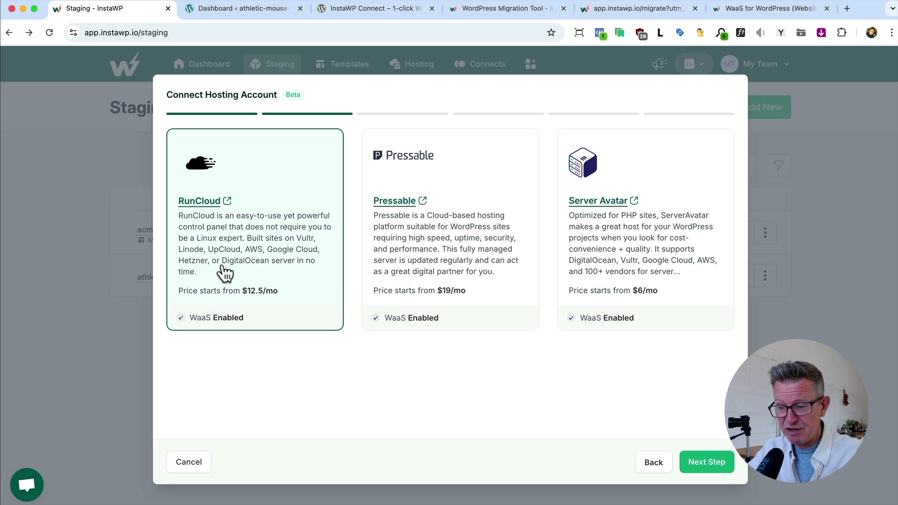
pyautogui.moveTo(256, 274)
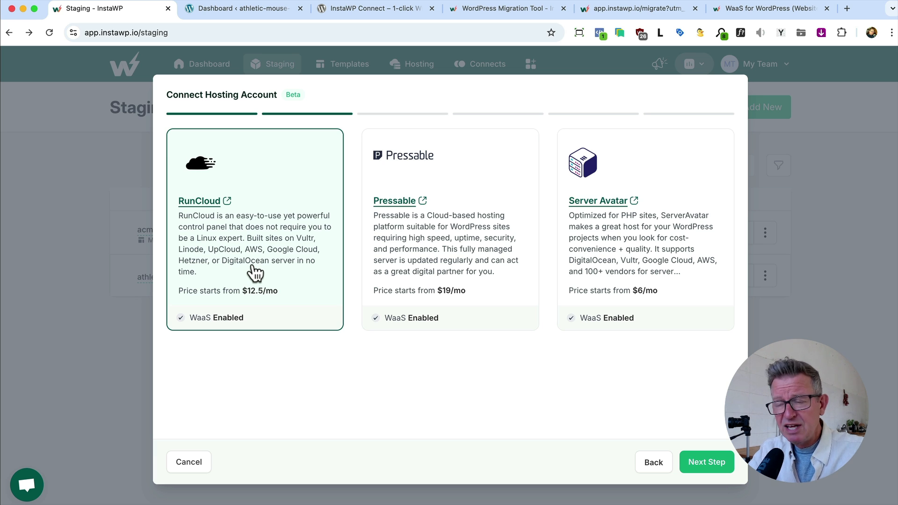
pyautogui.moveTo(535, 481)
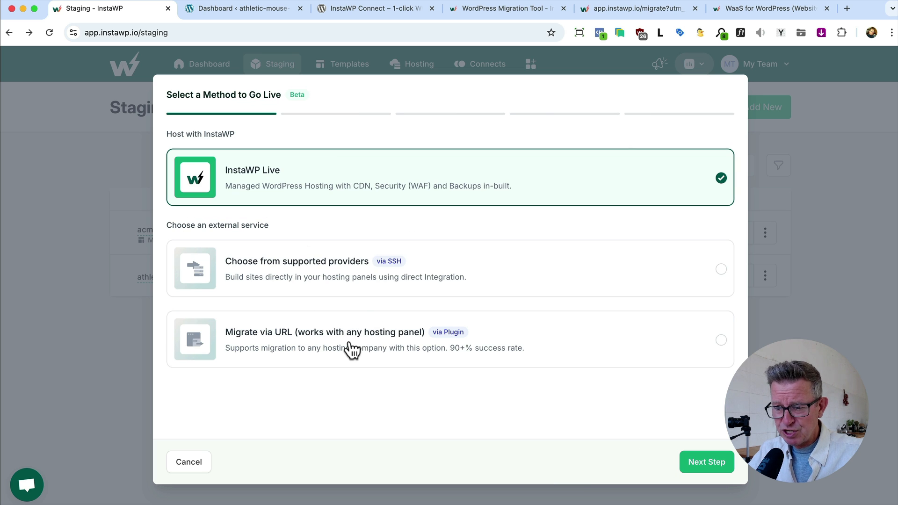
# - Choose Migrate via URL, reach the site URL step, then view the InstaWP Connect plugin page
pyautogui.click(373, 338)
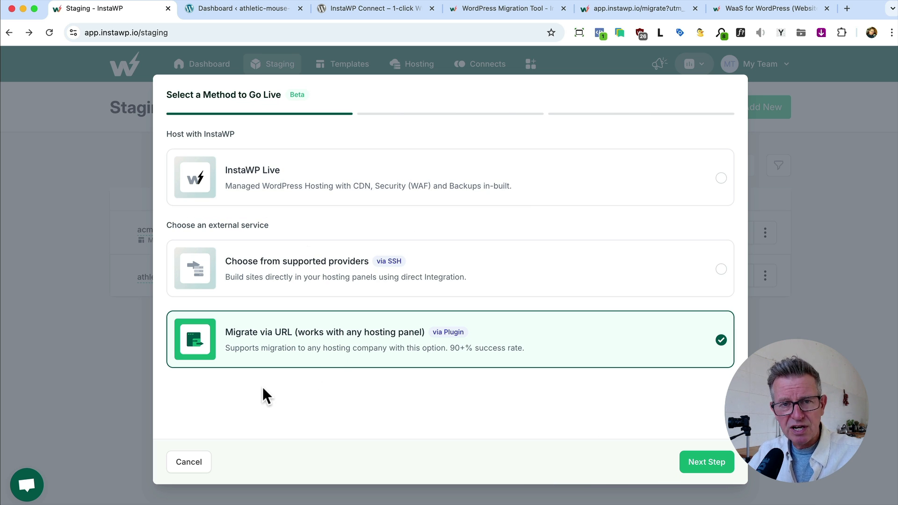
pyautogui.moveTo(600, 488)
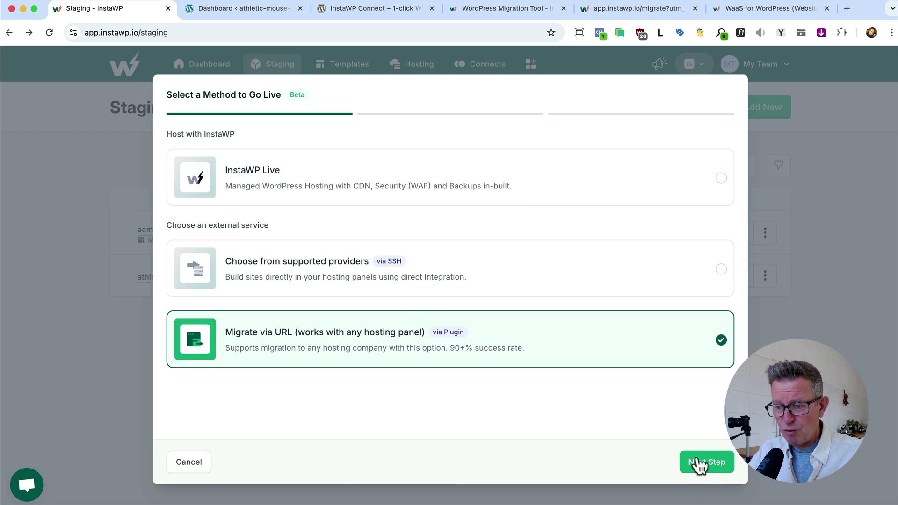
pyautogui.click(708, 462)
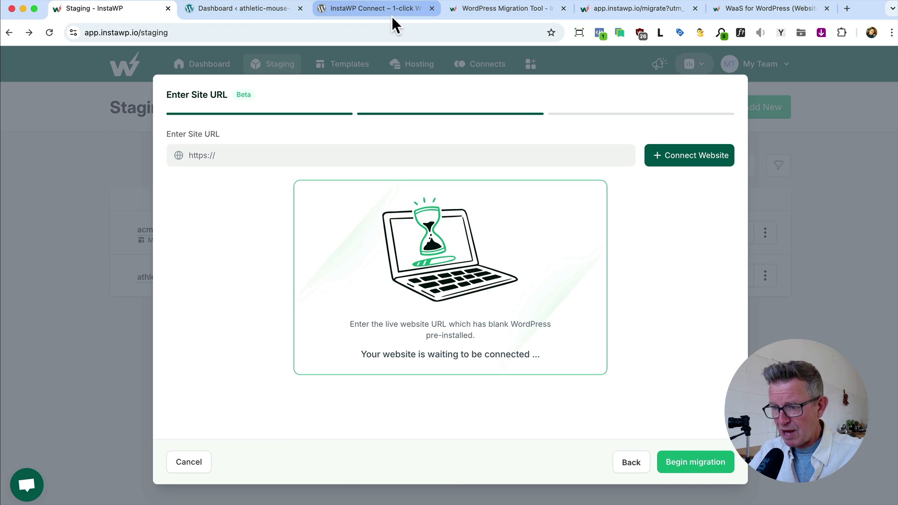
pyautogui.click(375, 8)
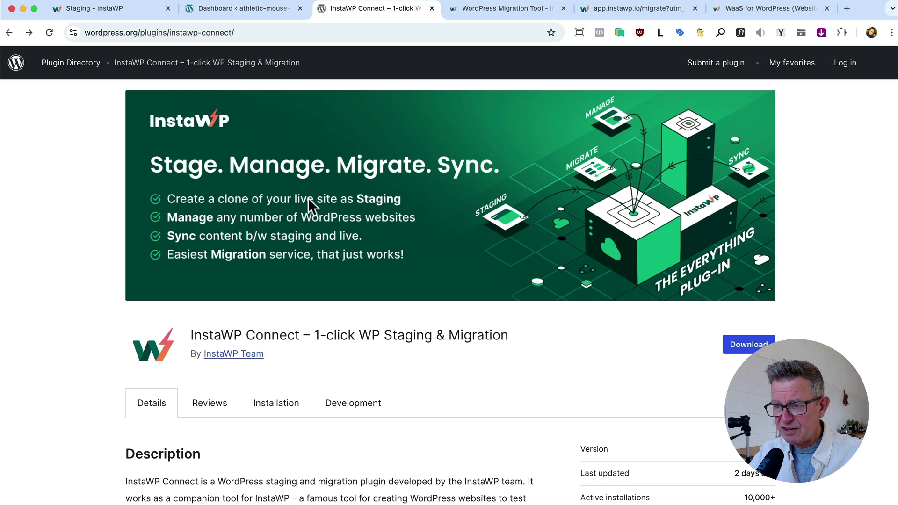
pyautogui.moveTo(301, 195)
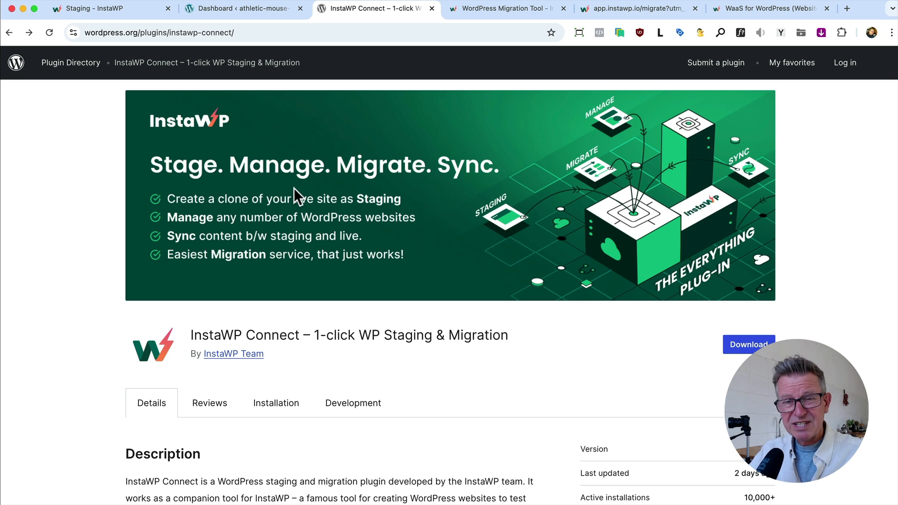
# - Return from the plugin directory to InstaWP's Enter Site URL step
pyautogui.click(102, 8)
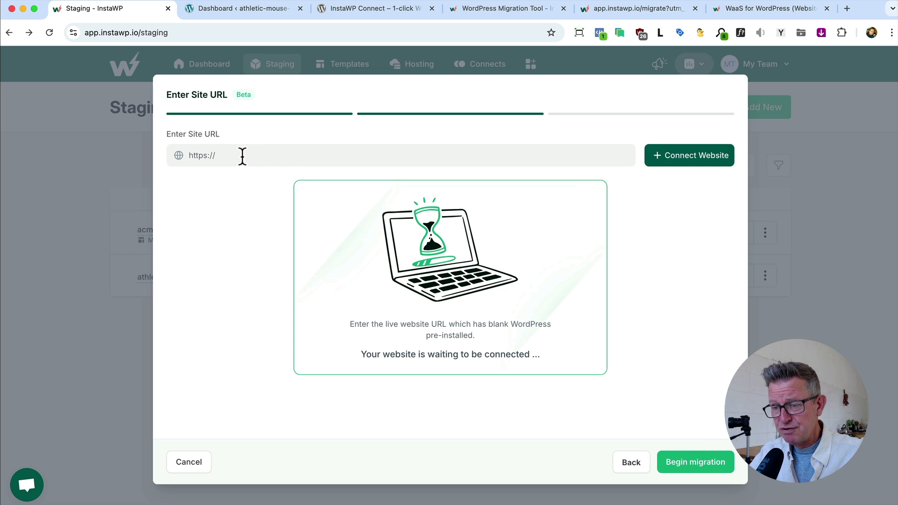
pyautogui.moveTo(359, 175)
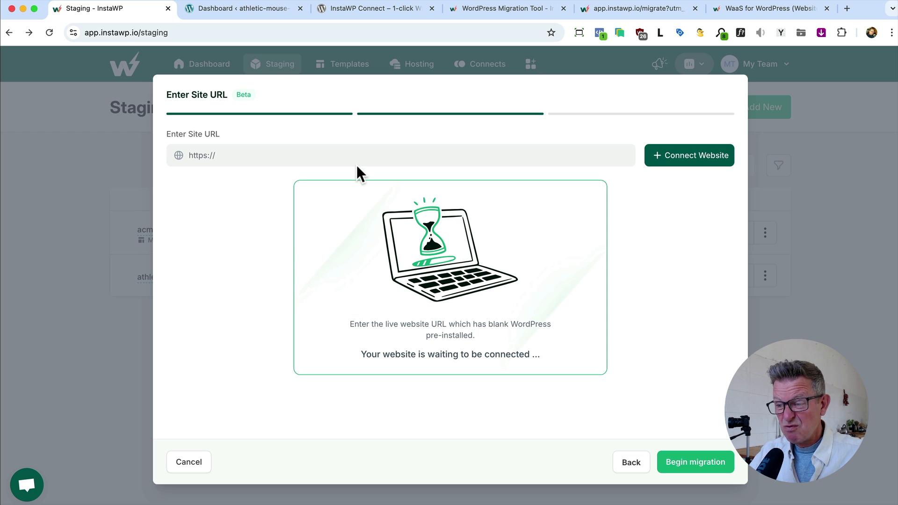
# - Close the go-live wizard without connecting a site and view the WaaS for WordPress page
pyautogui.click(188, 462)
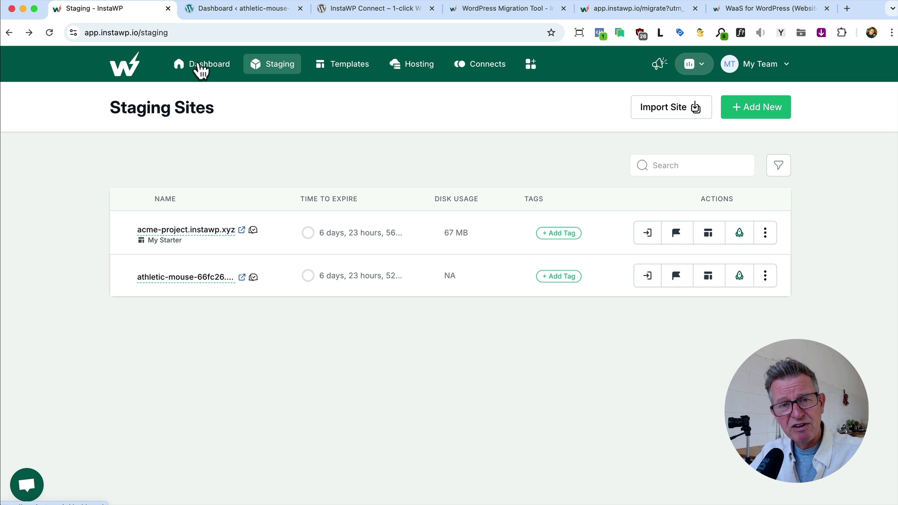
pyautogui.moveTo(317, 176)
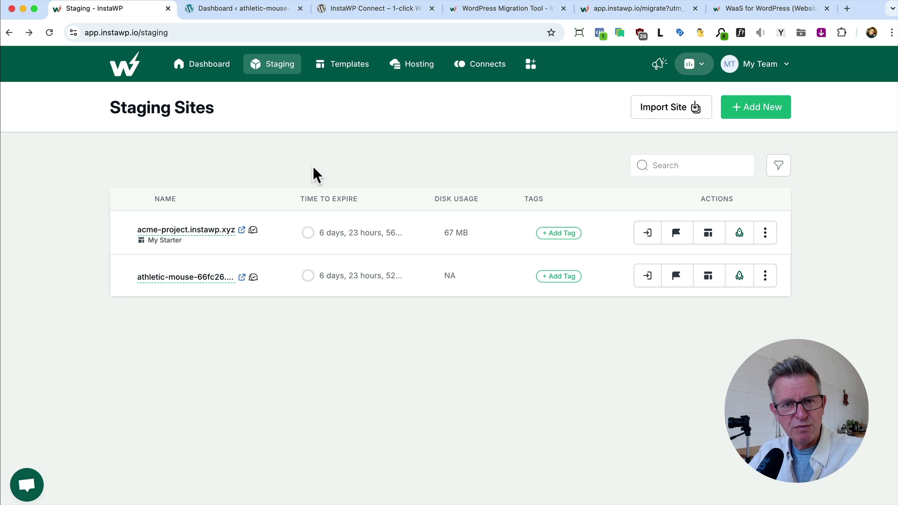
pyautogui.moveTo(574, 396)
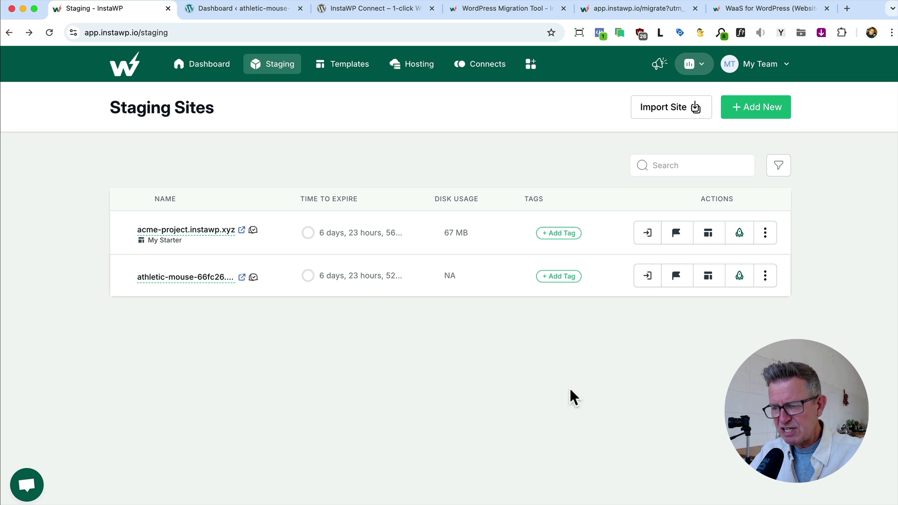
pyautogui.moveTo(813, 135)
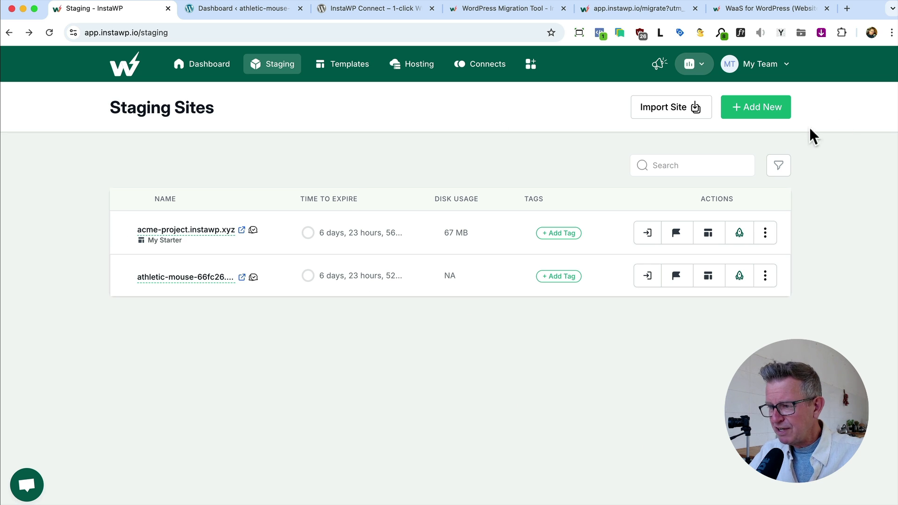
pyautogui.click(767, 9)
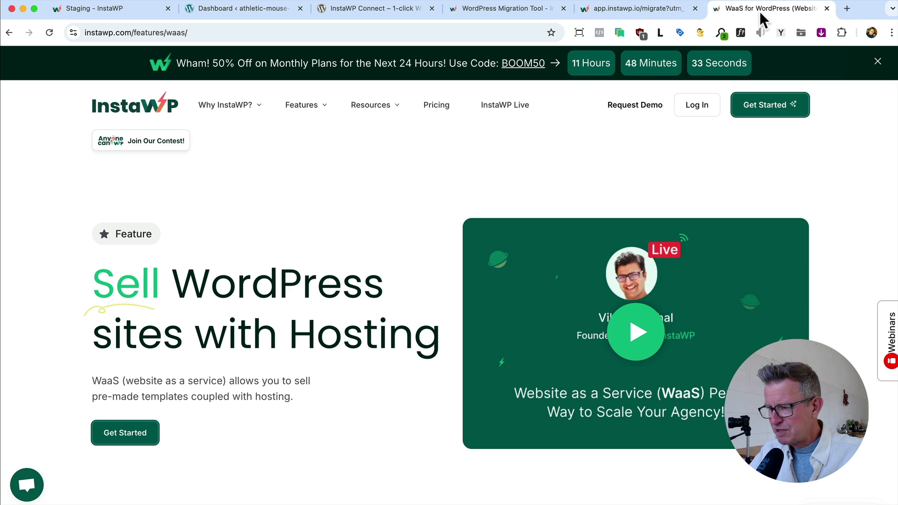
pyautogui.moveTo(318, 373)
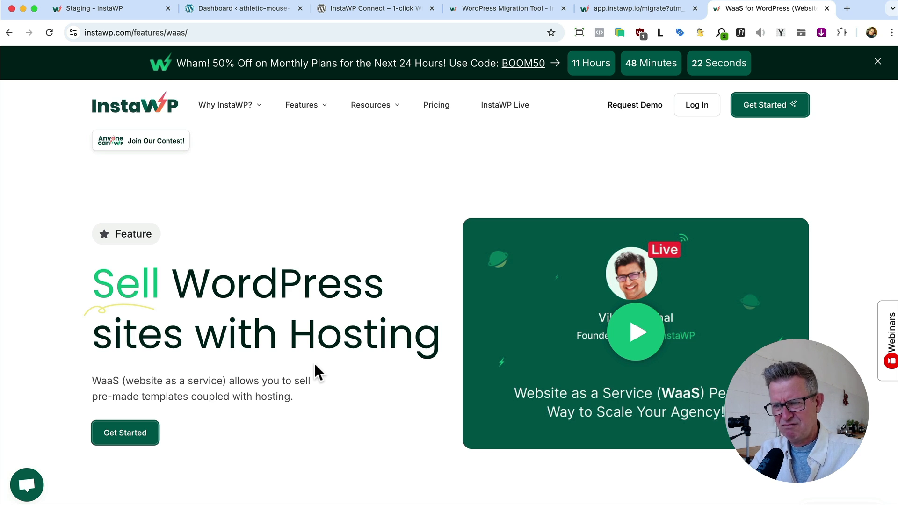
pyautogui.scroll(-3)
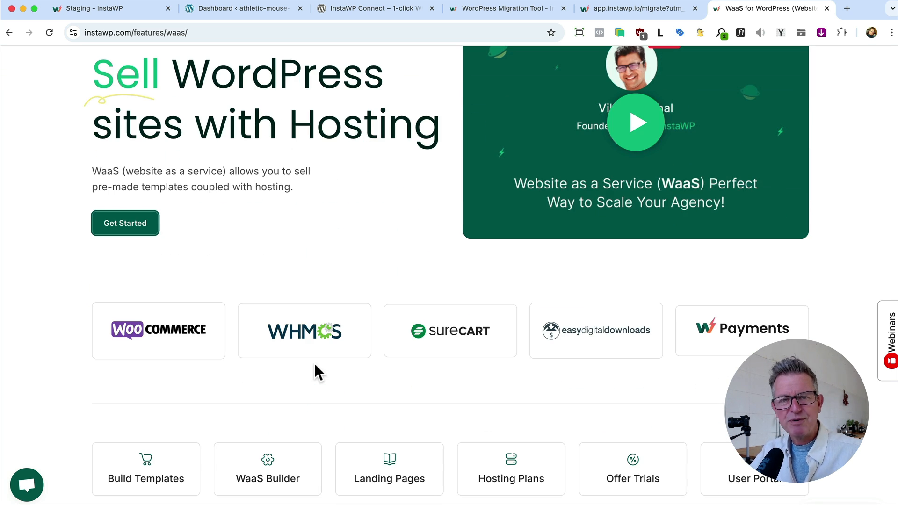
pyautogui.scroll(-3)
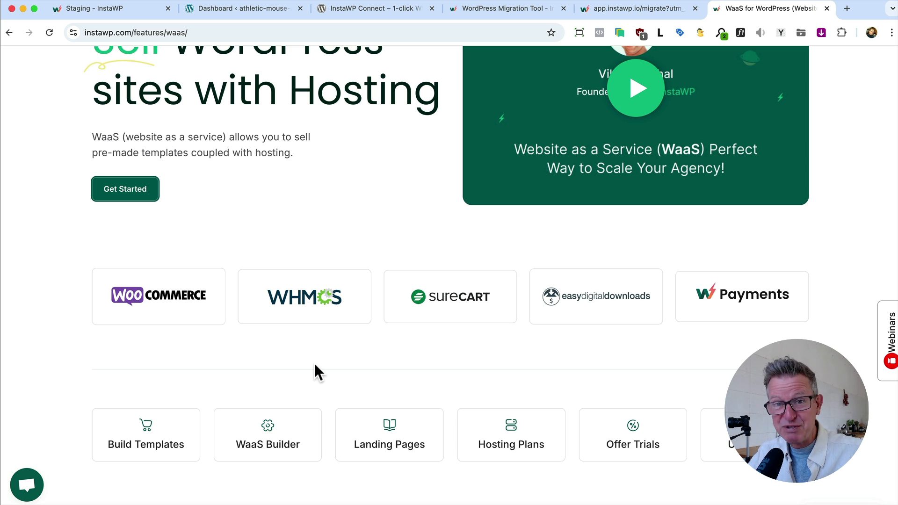
pyautogui.scroll(3)
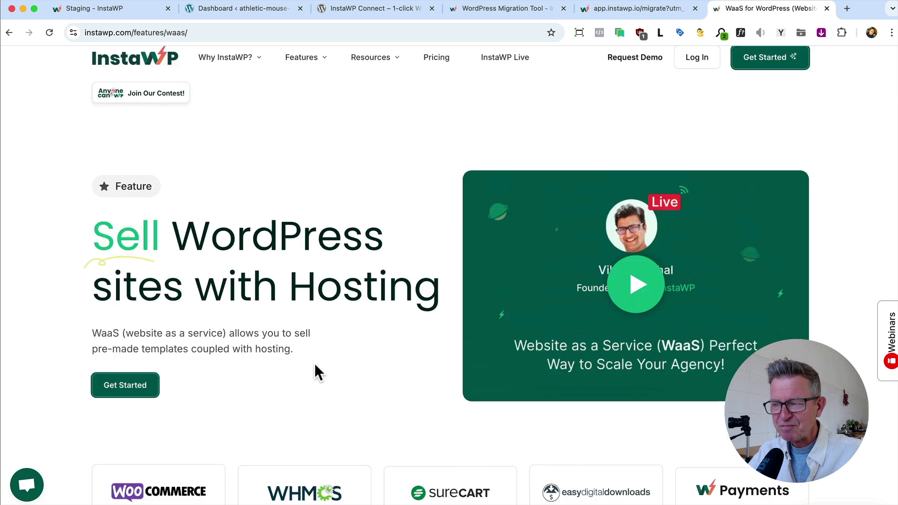